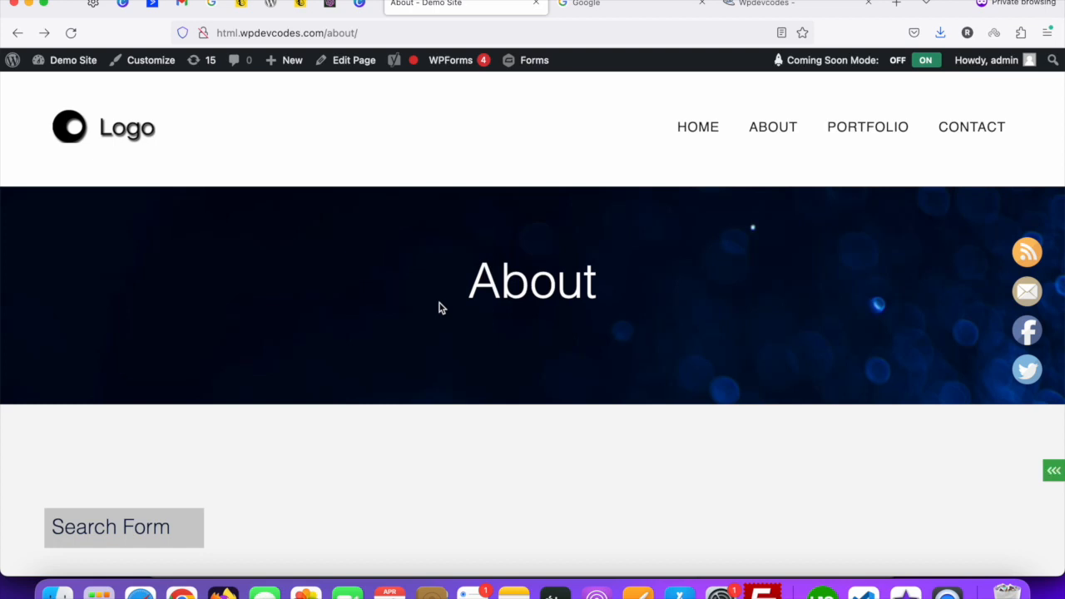
mouse_move(460, 248)
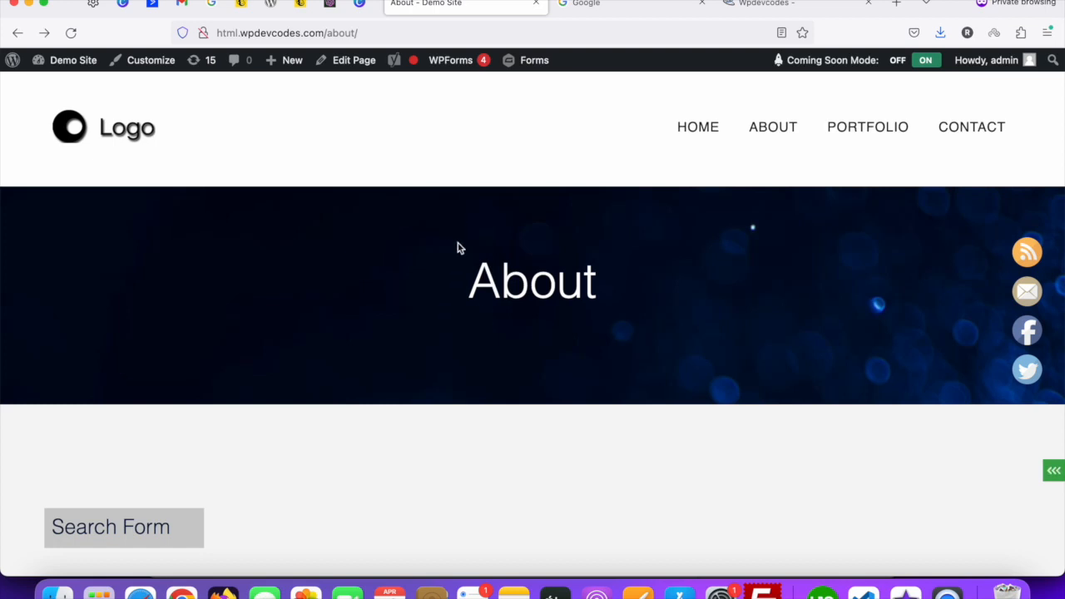
Google 'wordpress search form' and open the get_search_form() Developer Resources result.
scroll(down, 3)
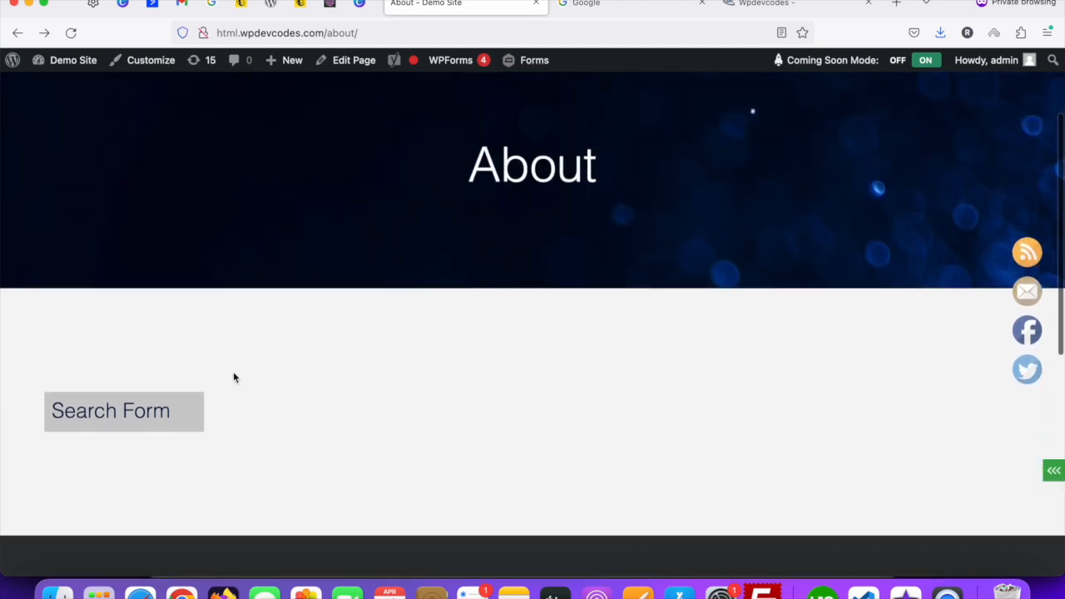
mouse_move(414, 374)
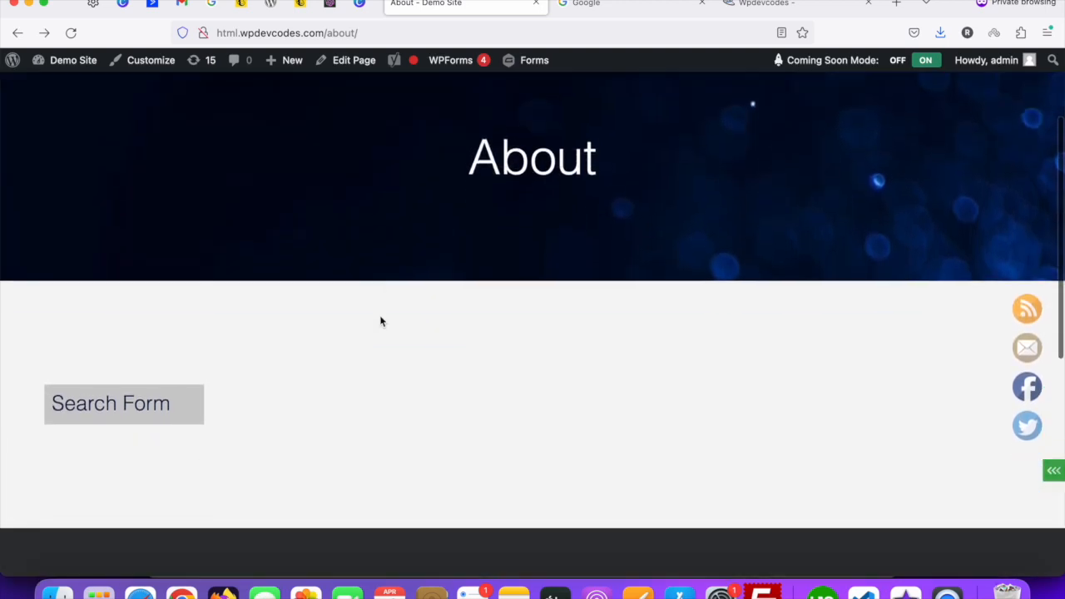
scroll(down, 3)
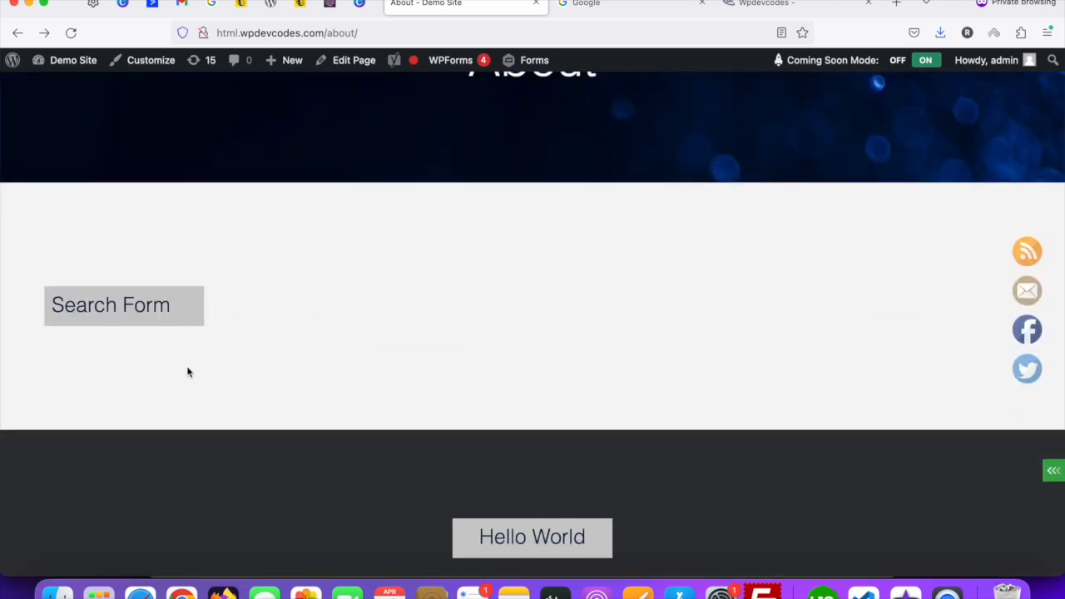
mouse_move(229, 319)
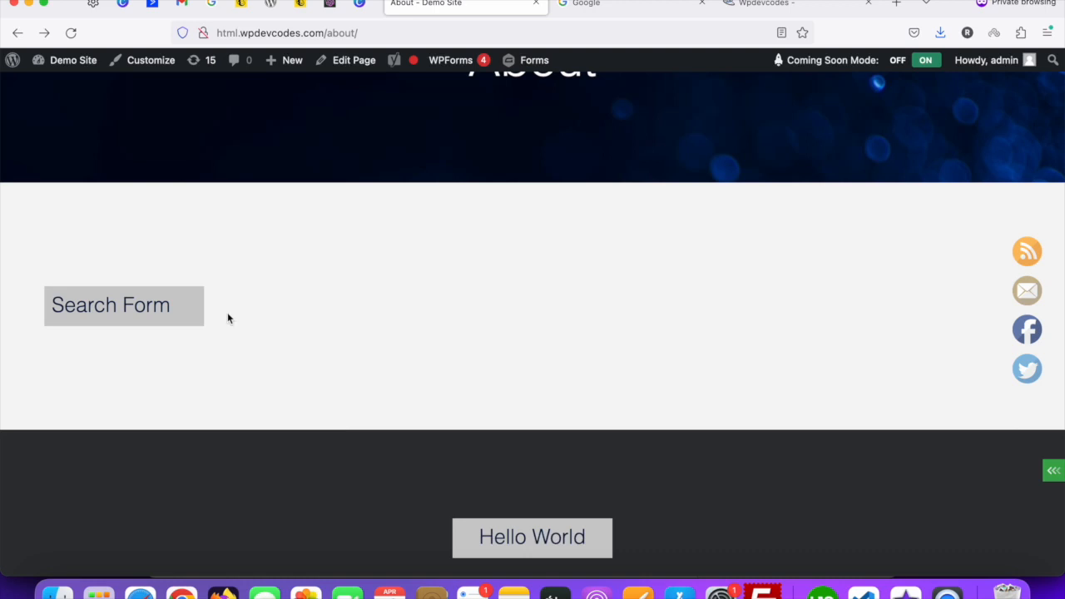
scroll(down, 3)
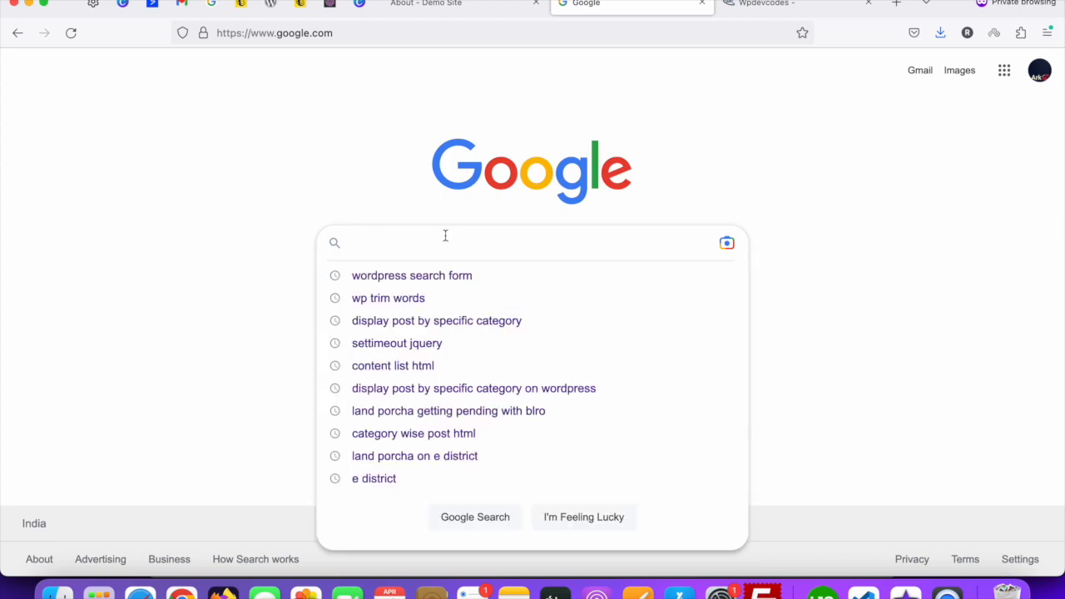
text(wordpress)
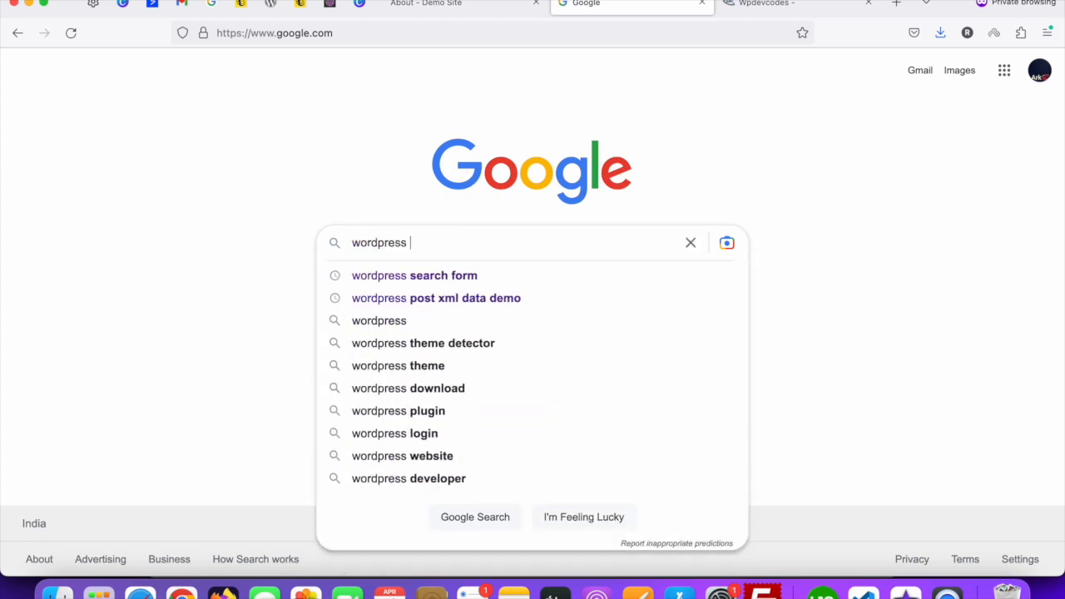
text(search fo)
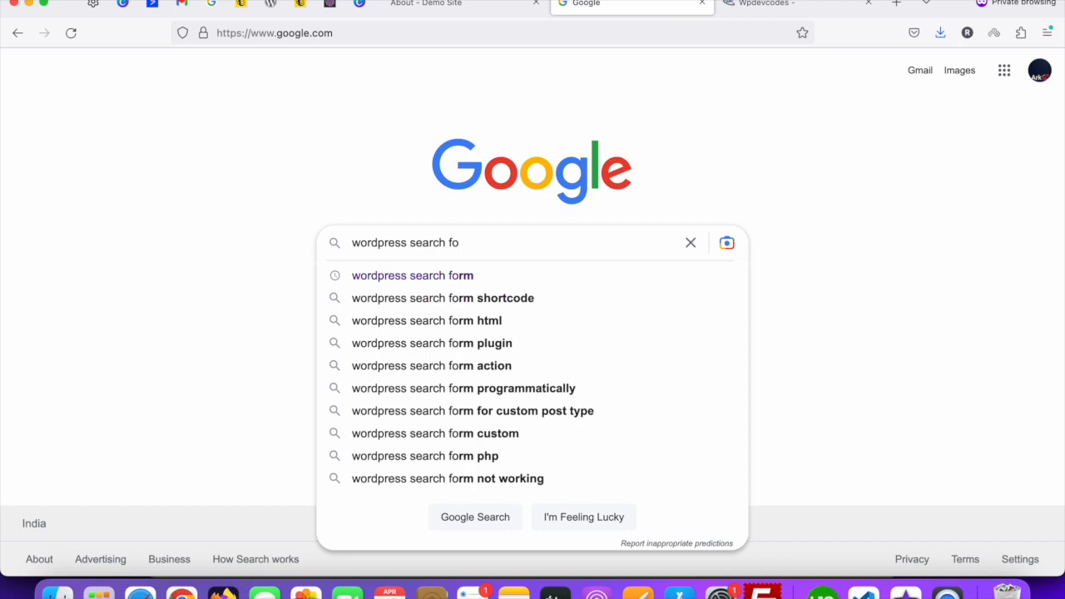
click(412, 276)
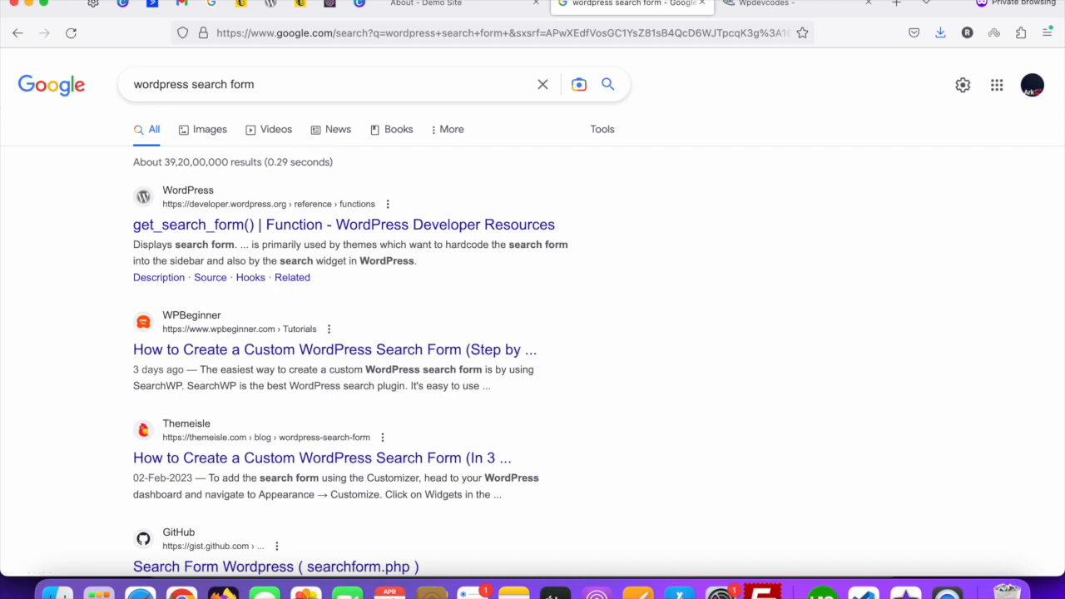
mouse_move(193, 225)
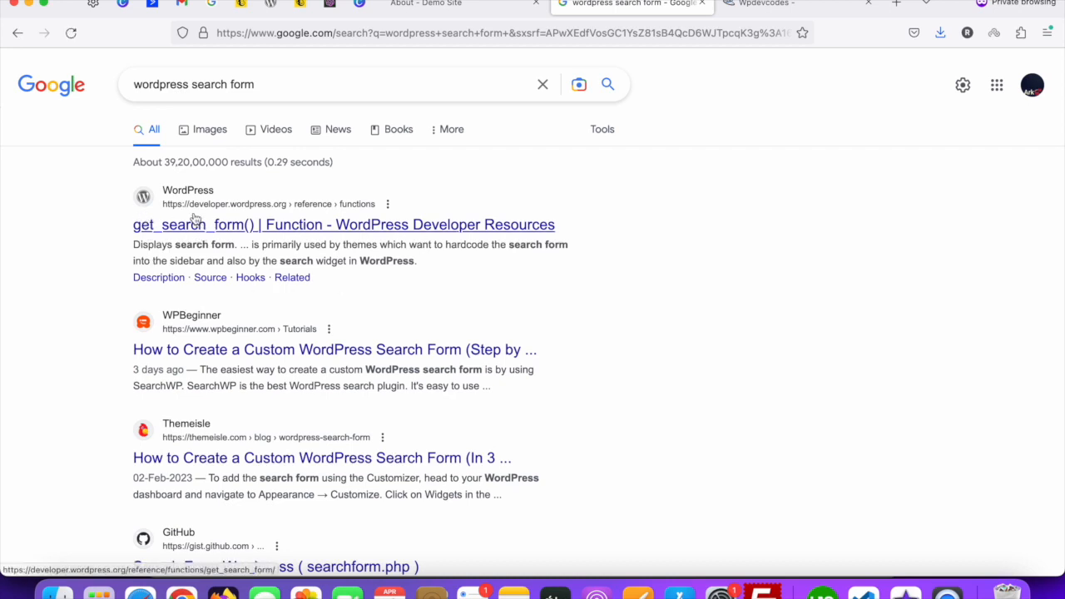
mouse_move(258, 220)
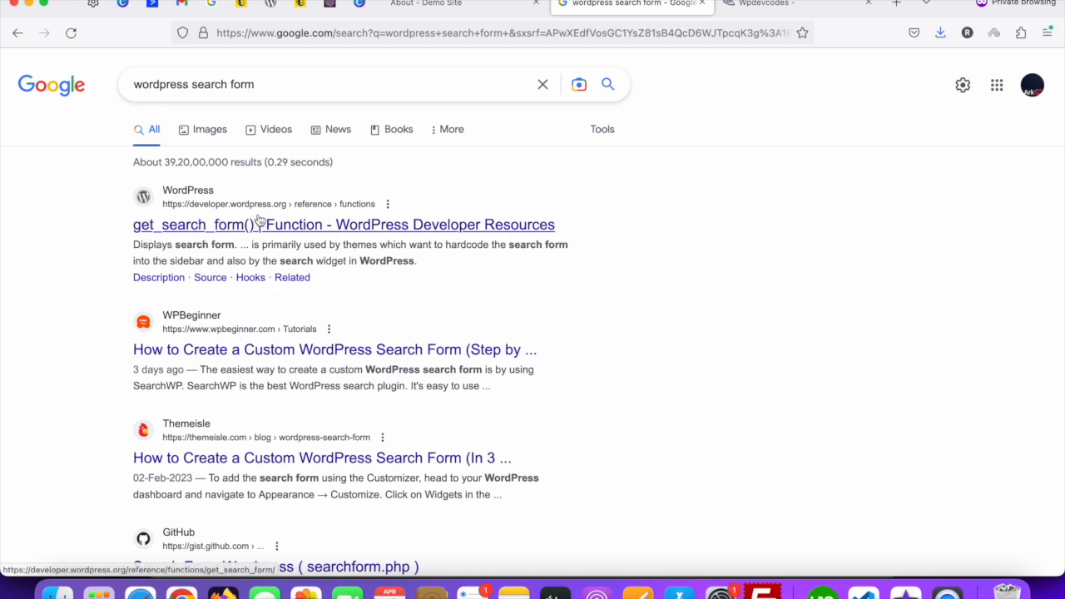
click(344, 225)
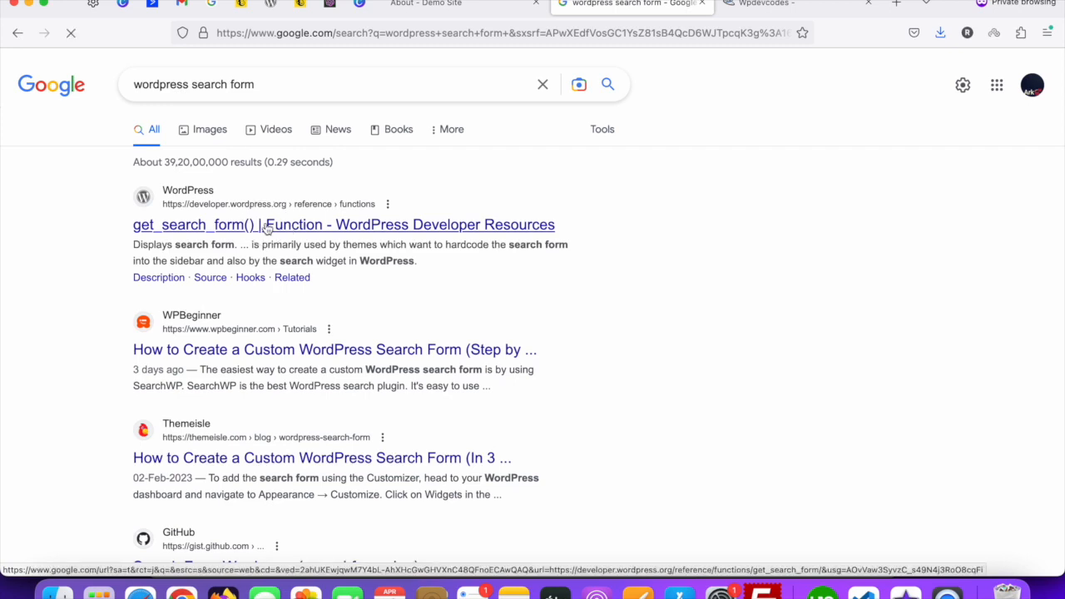
Browse the get_search_form() user notes and copy the Default HTML4 Form code.
click(344, 225)
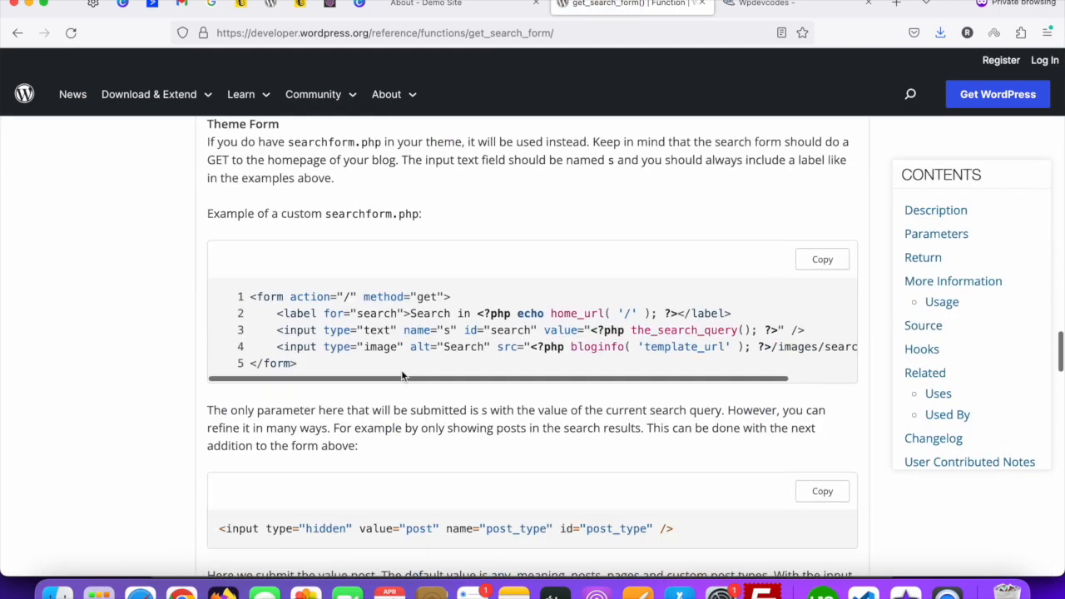
scroll(down, 3)
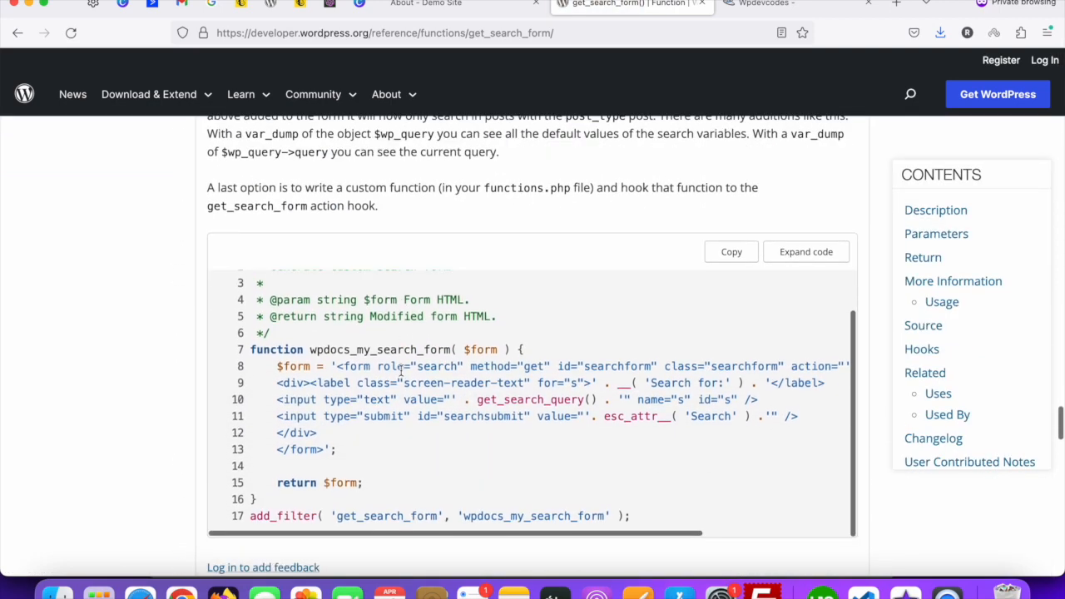
scroll(down, 3)
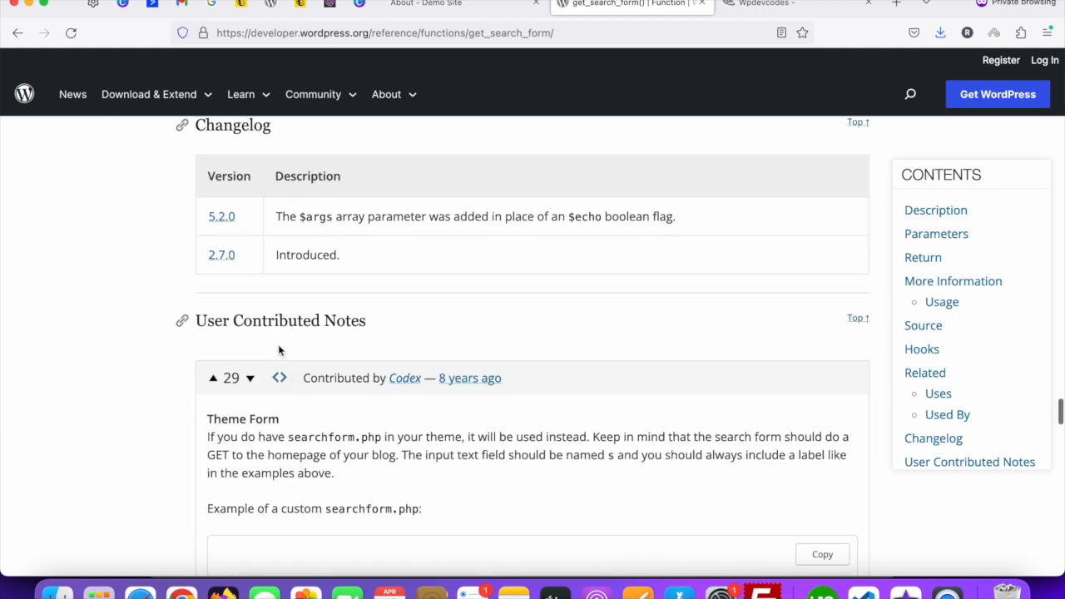
scroll(down, 3)
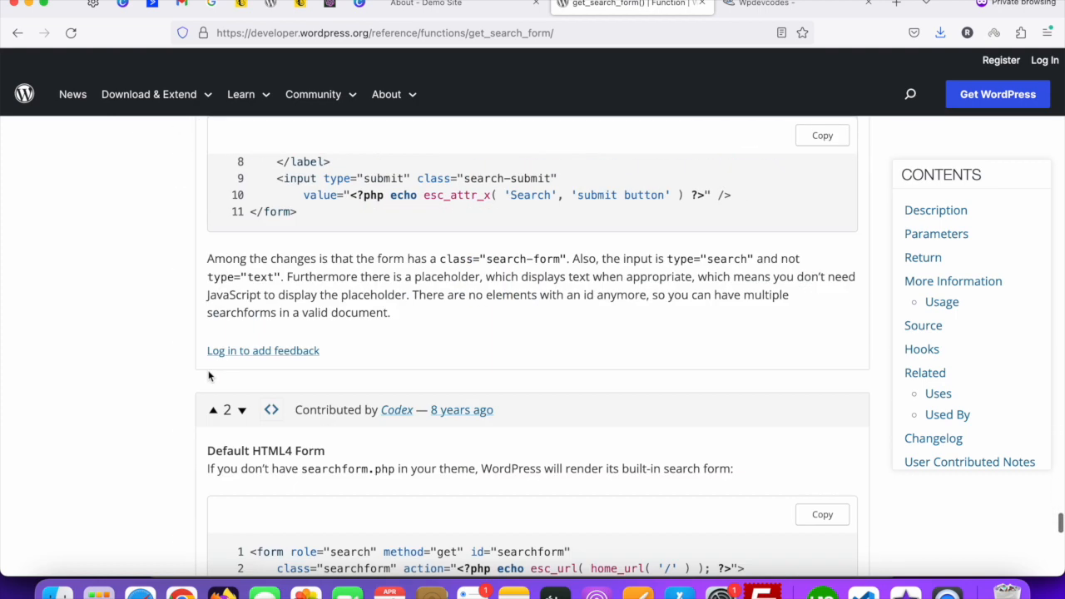
scroll(down, 3)
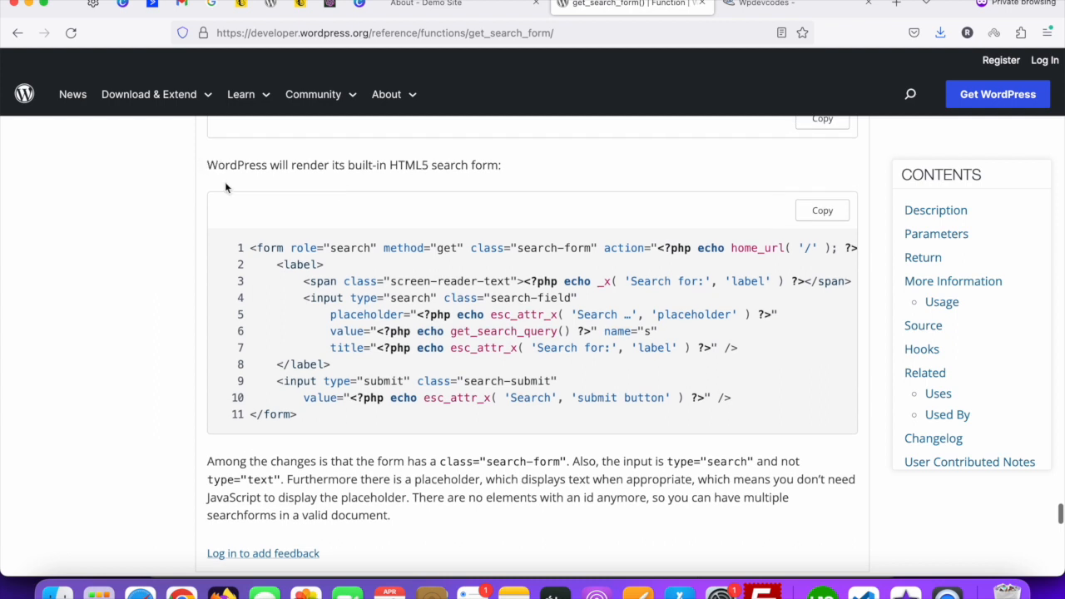
scroll(up, 3)
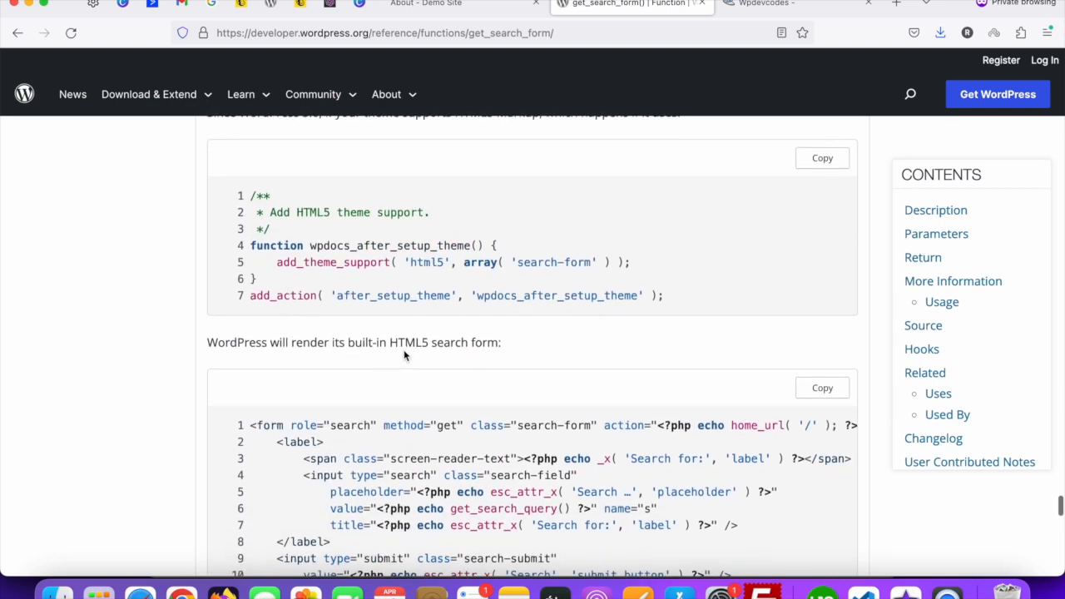
scroll(down, 3)
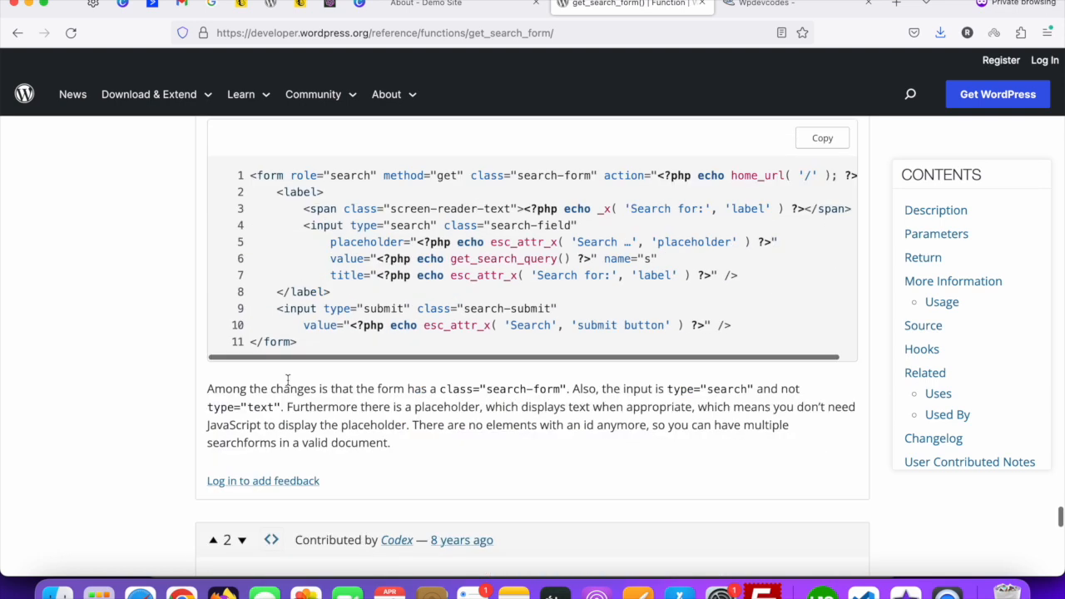
scroll(down, 3)
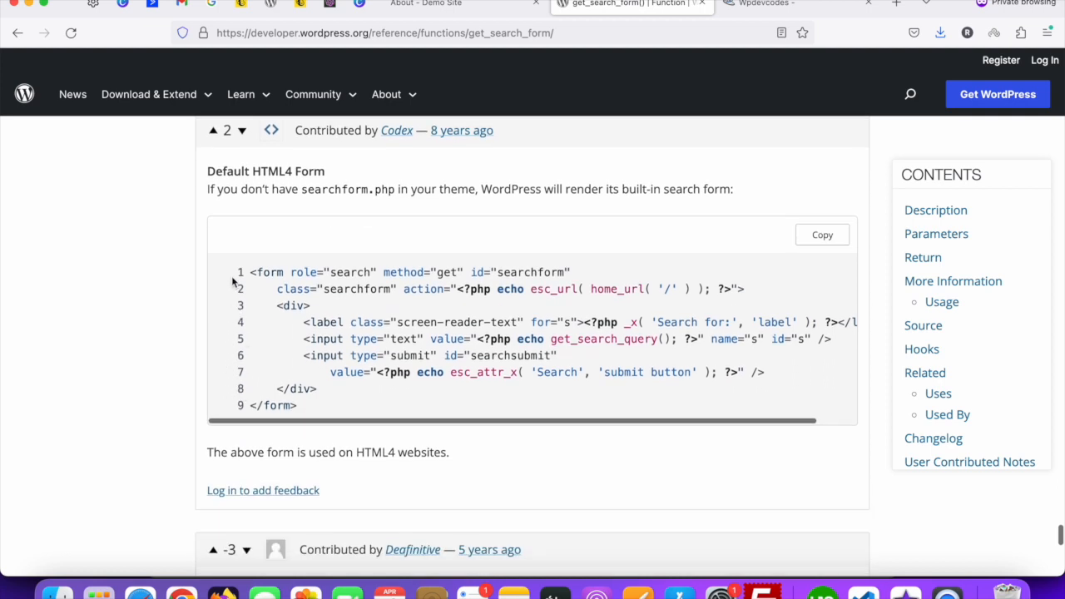
mouse_move(267, 248)
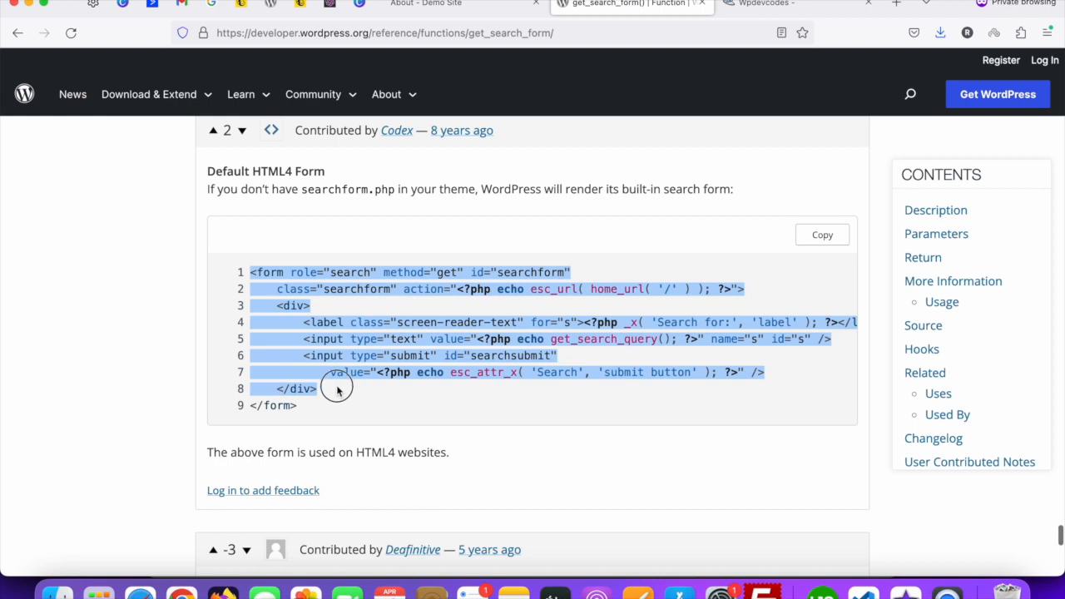
right_click(337, 389)
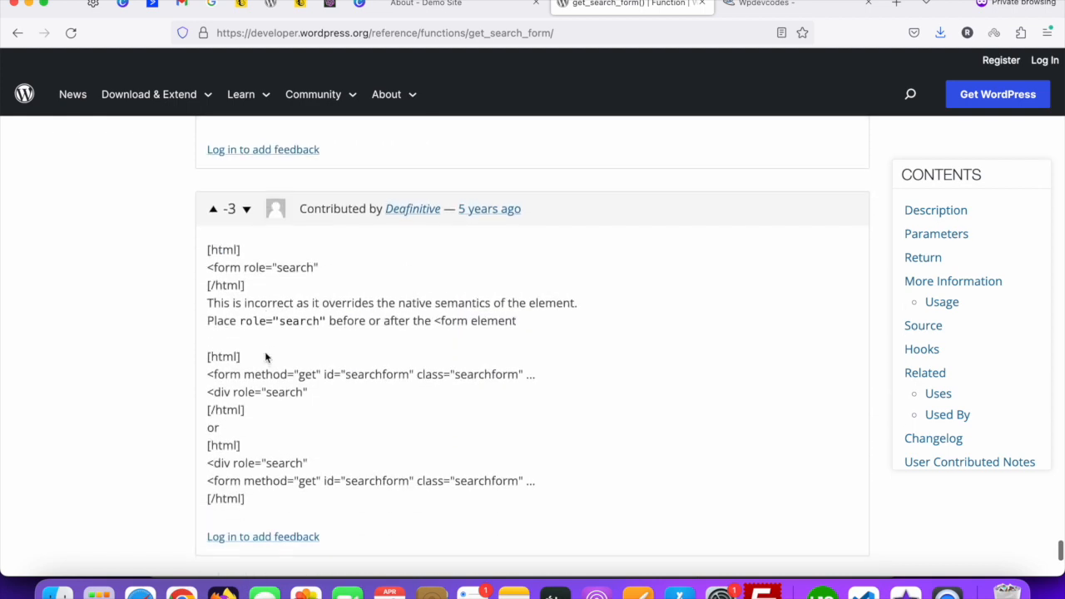
scroll(down, 3)
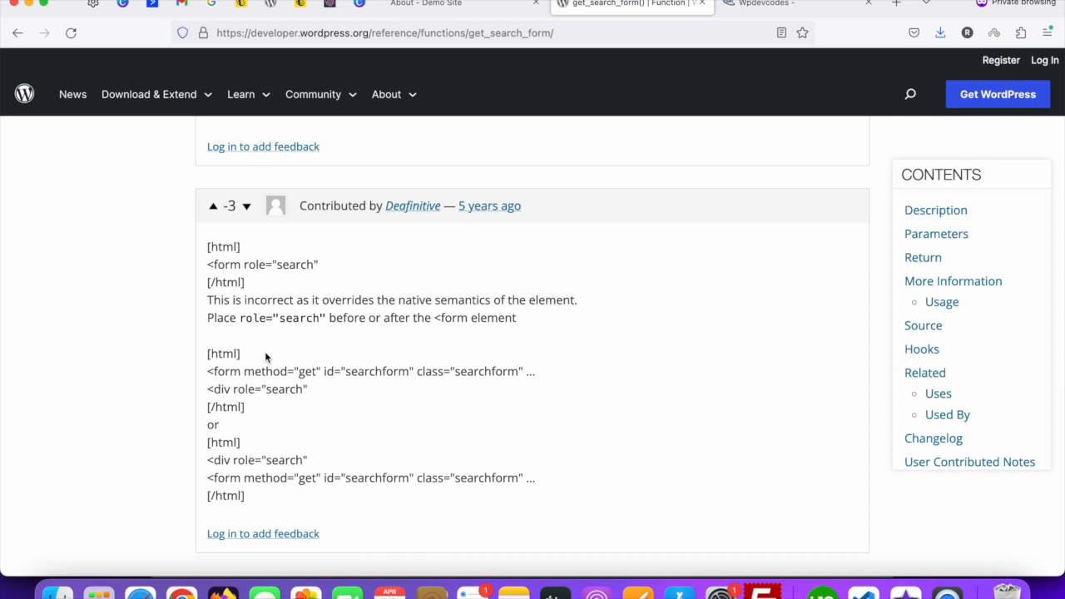
mouse_move(287, 358)
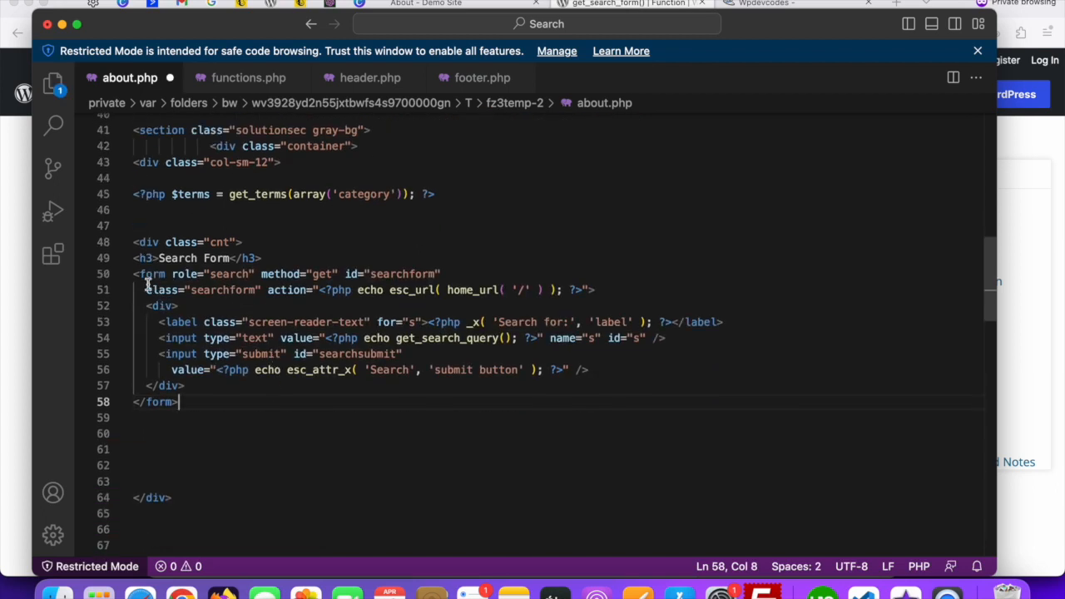
Paste the HTML4 form, label, input and submit markup under <h3>Search Form</h3> in about.php.
drag(146, 273, 177, 402)
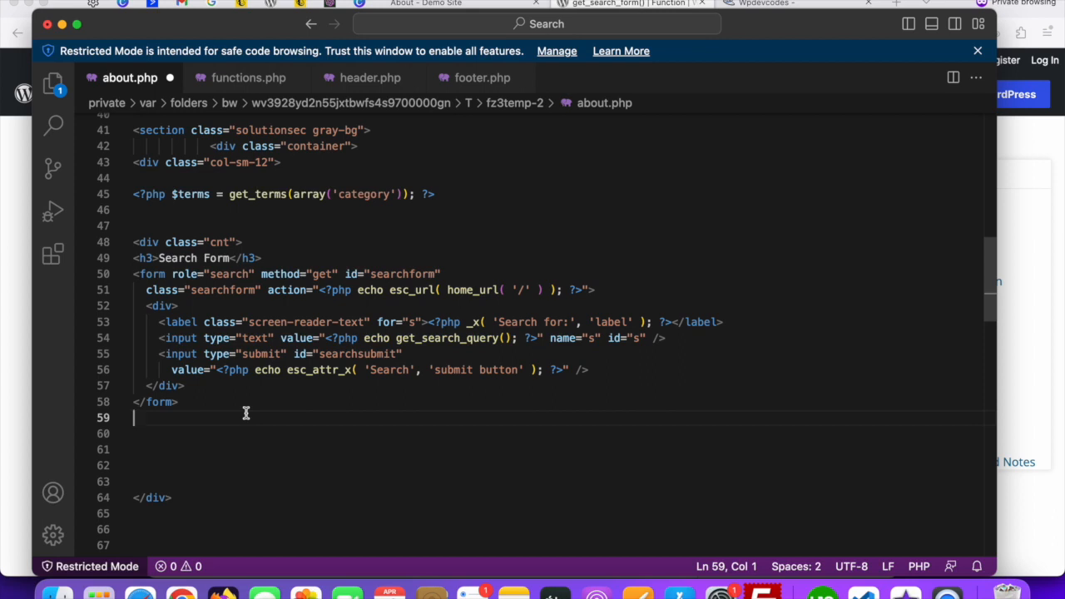
mouse_move(418, 312)
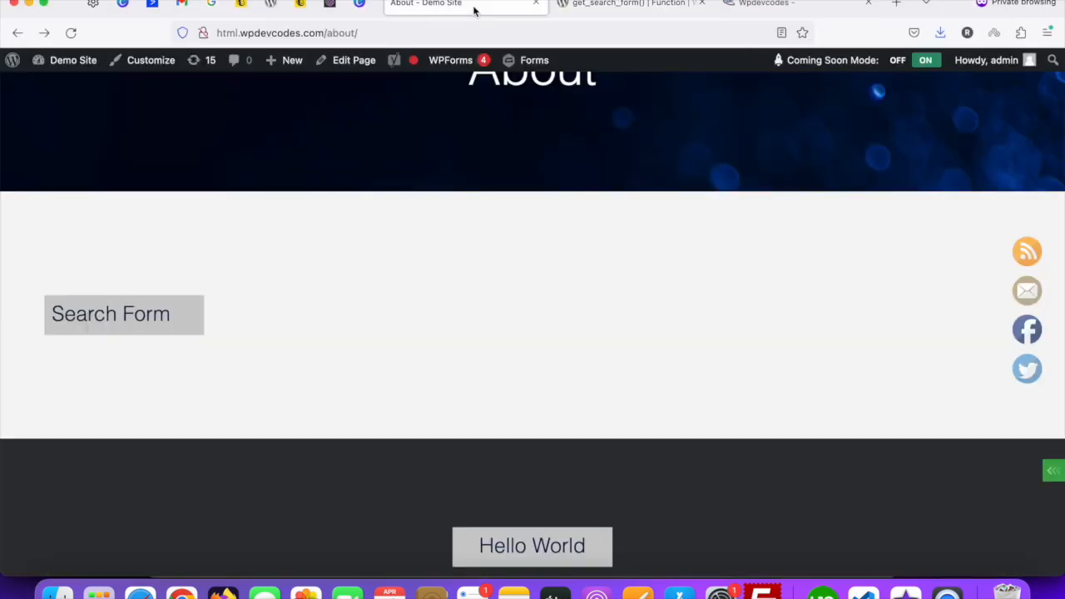
Reload the About - Demo Site page and check the new search box and Search button.
scroll(up, 3)
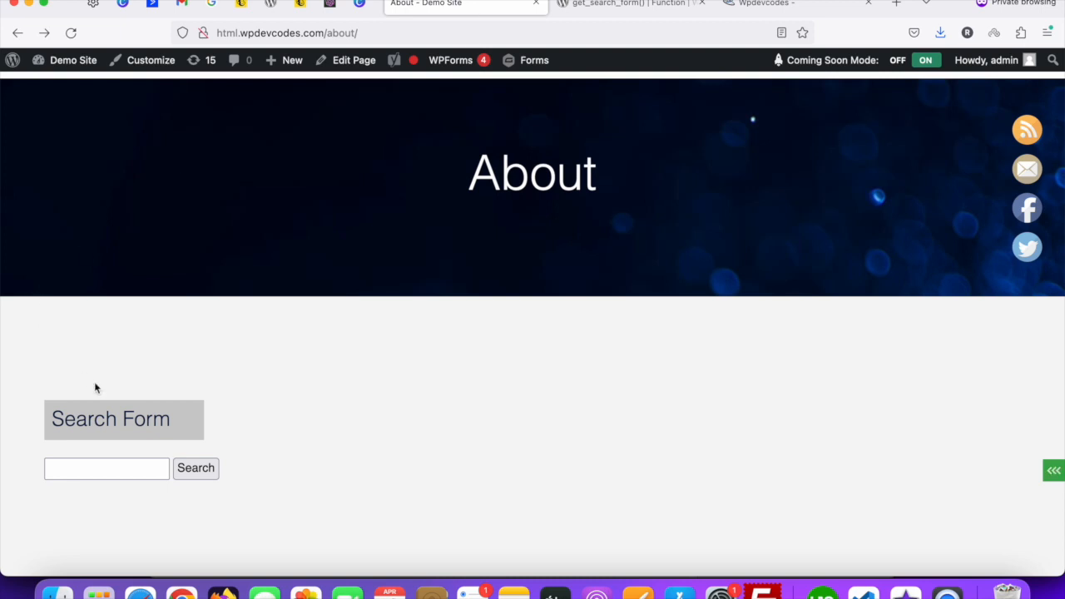
click(107, 468)
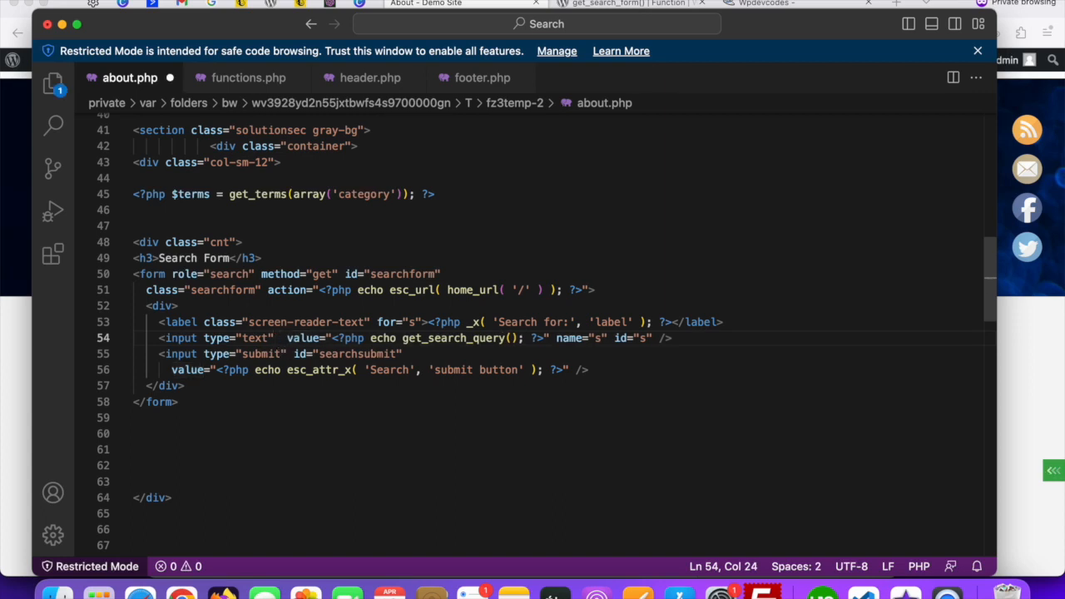
Add placeholder="search here..." to the search form's text input in about.php.
text(place)
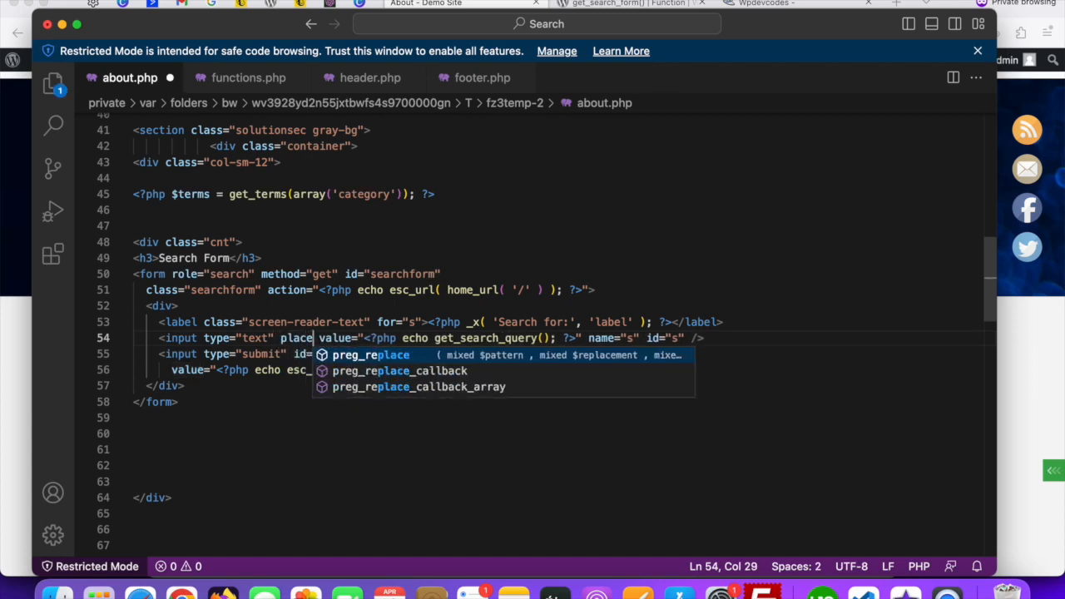
text(holder=)
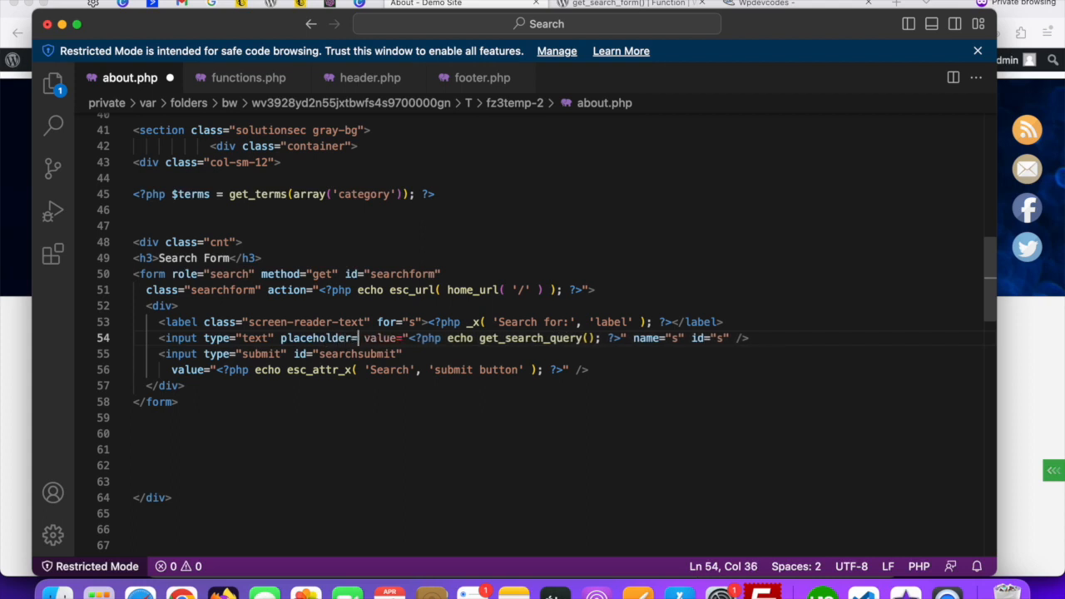
text(search)
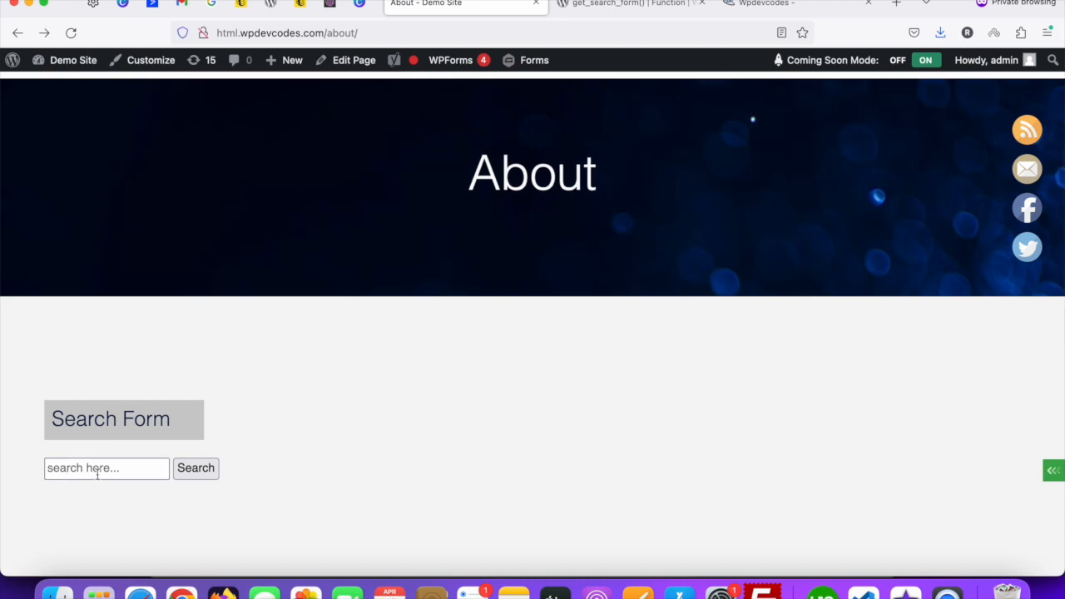
Search the site for 'post' from the About page and scroll the 6 results.
click(107, 468)
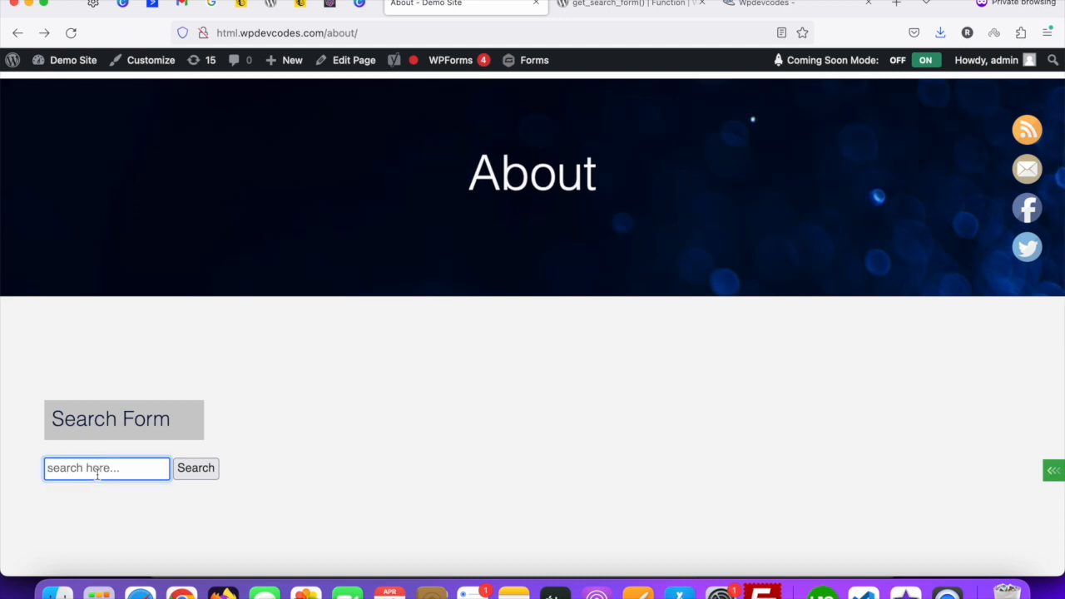
text(post)
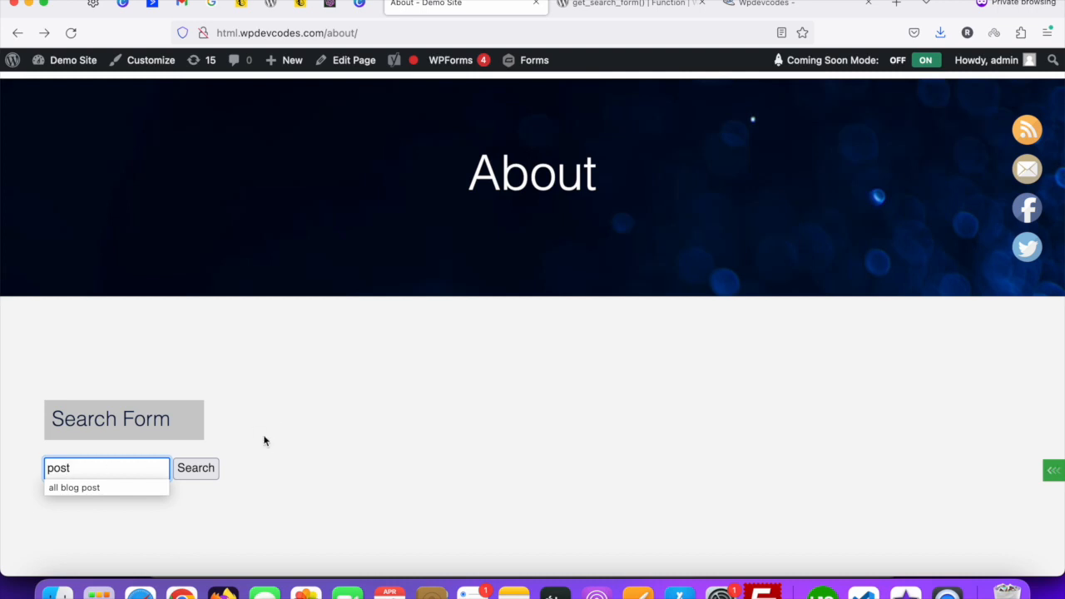
click(195, 467)
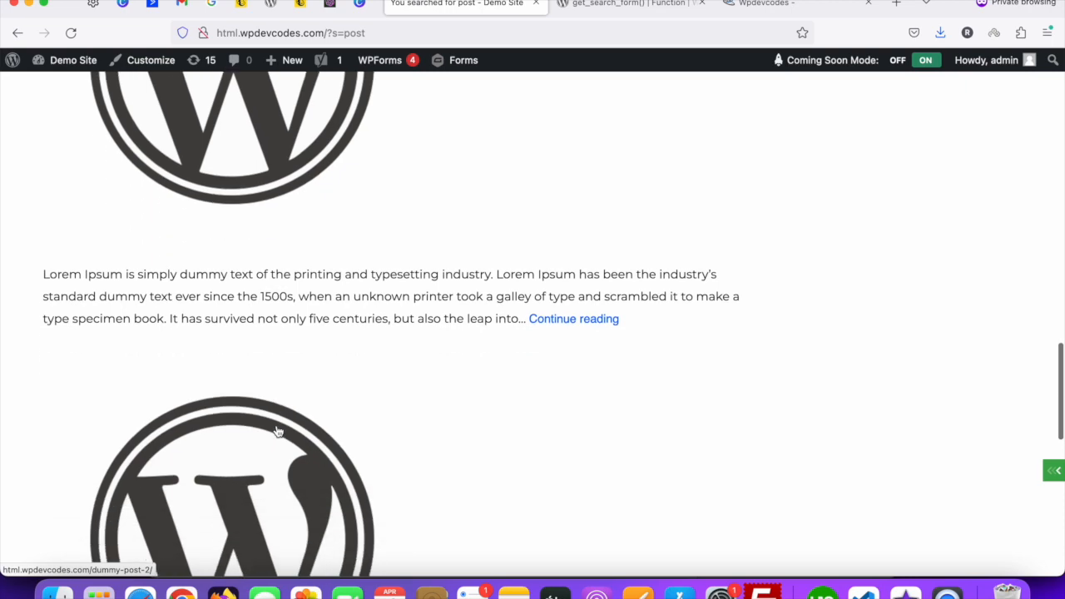
scroll(down, 3)
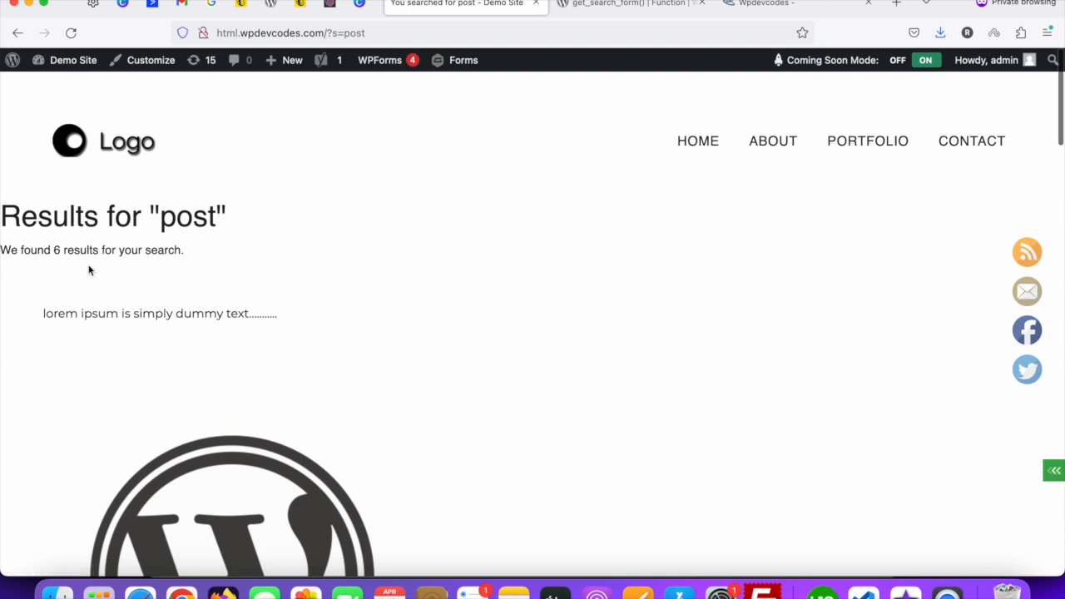
scroll(down, 3)
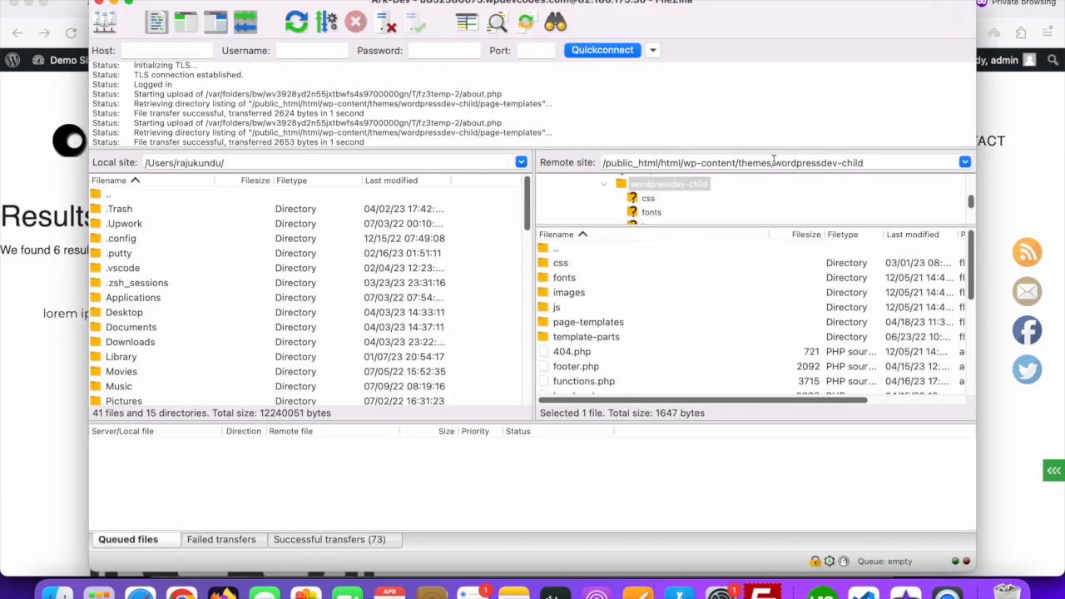
mouse_move(868, 173)
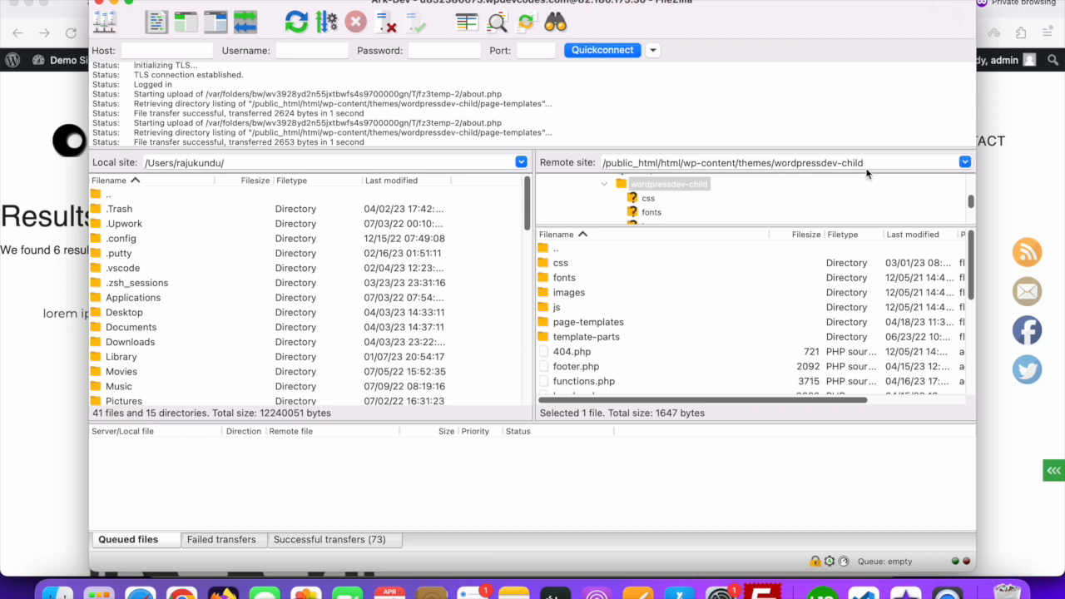
Select search.php in the wordpressdev-child remote folder and choose View/Edit.
click(577, 307)
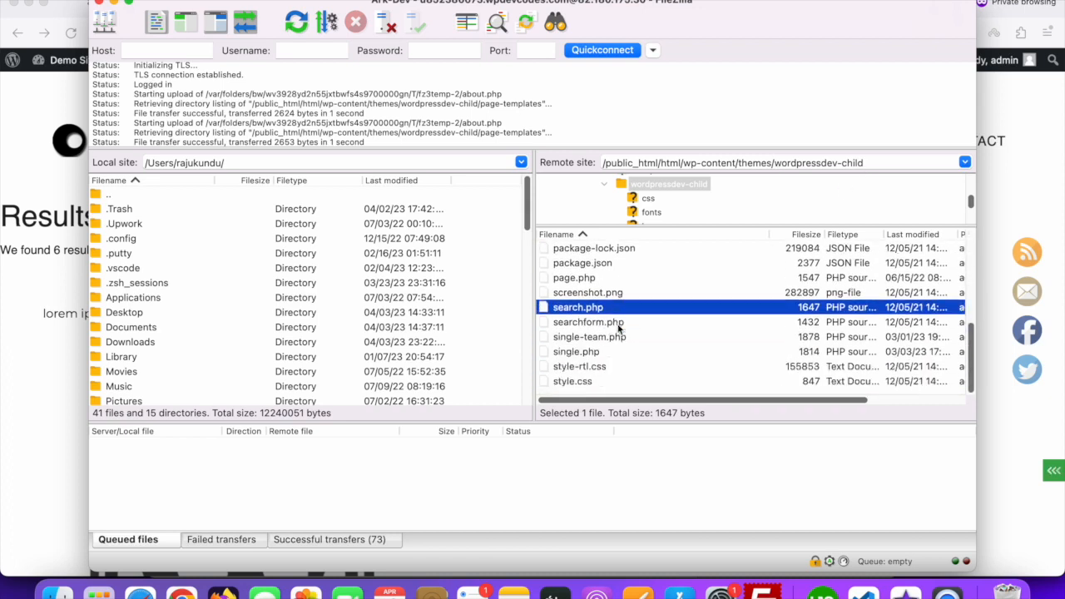
click(588, 292)
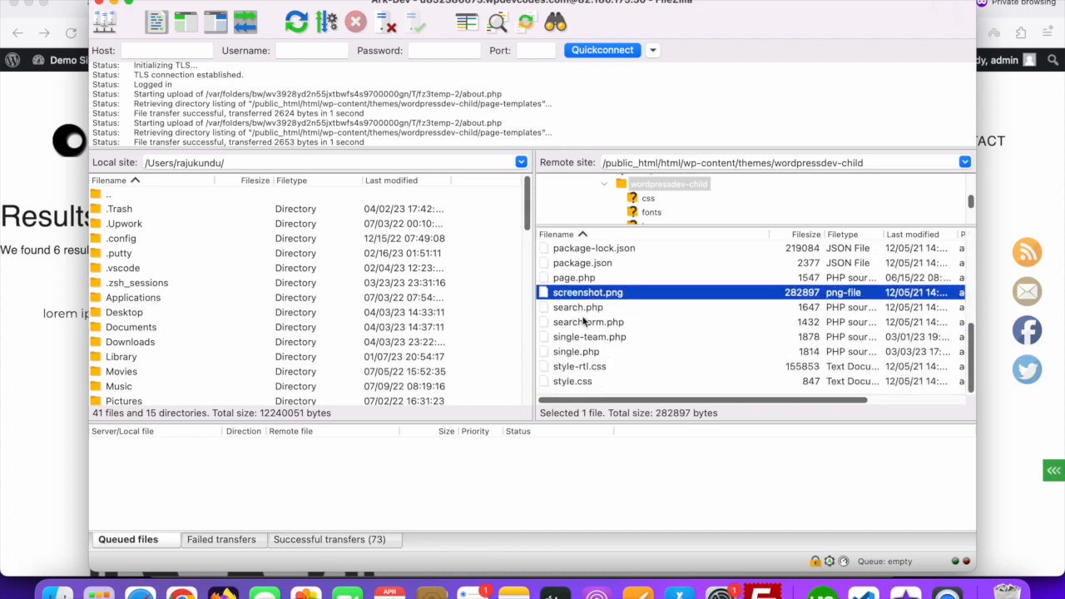
click(577, 307)
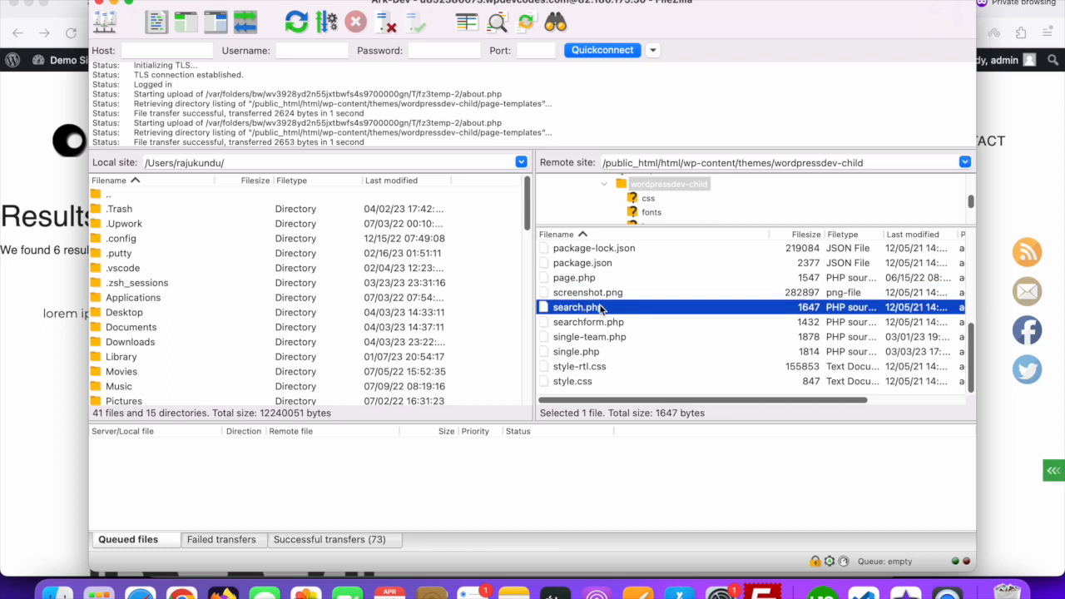
mouse_move(595, 312)
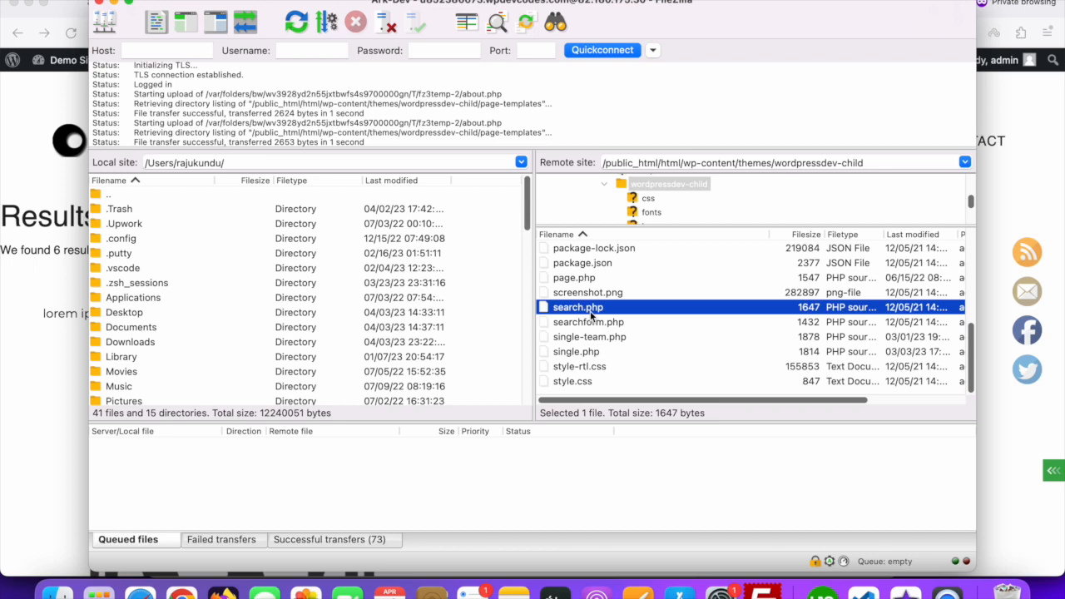
mouse_move(267, 341)
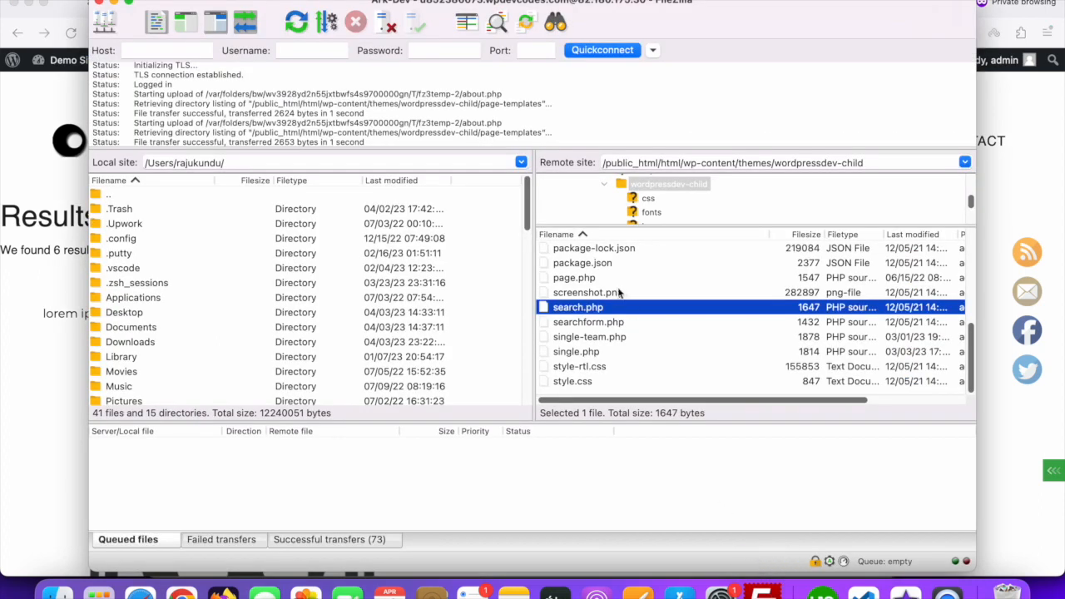
right_click(578, 307)
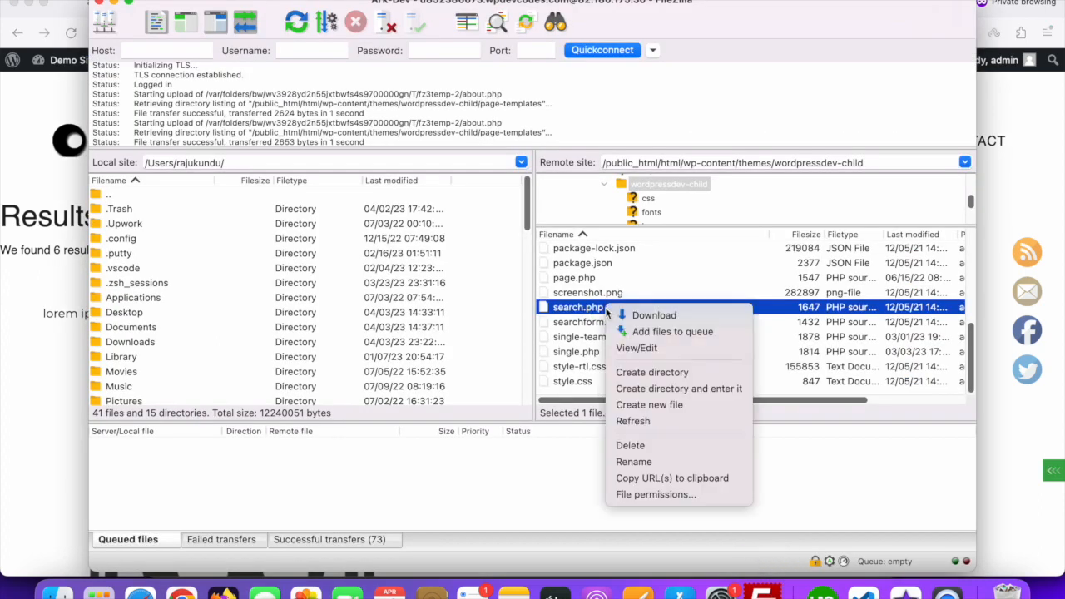
click(636, 348)
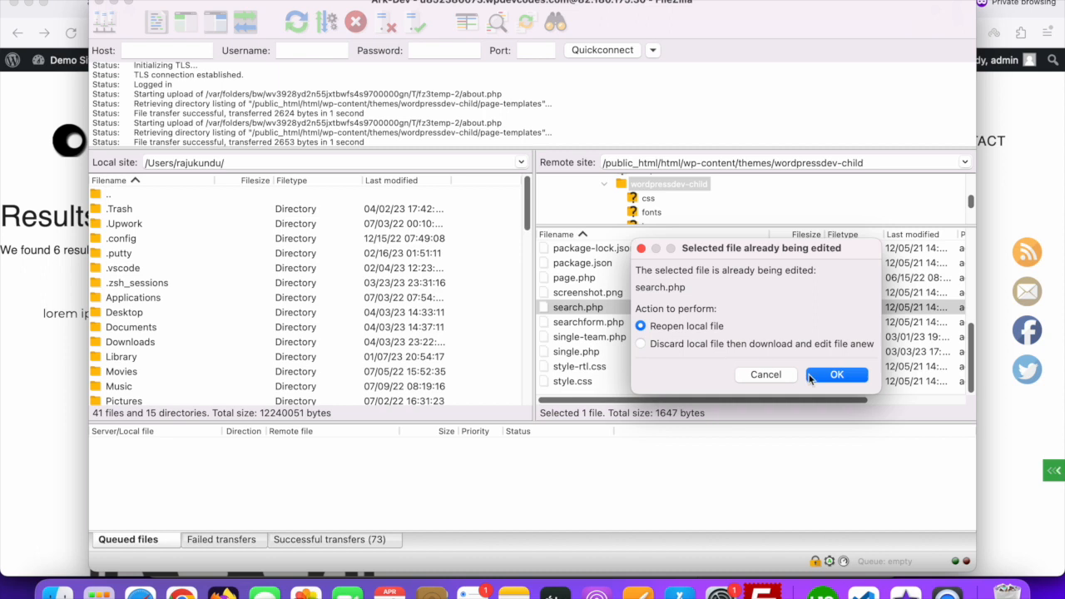
Reopen the local search.php, then copy about.php's section, container and col-sm-12 wrapper lines.
click(836, 375)
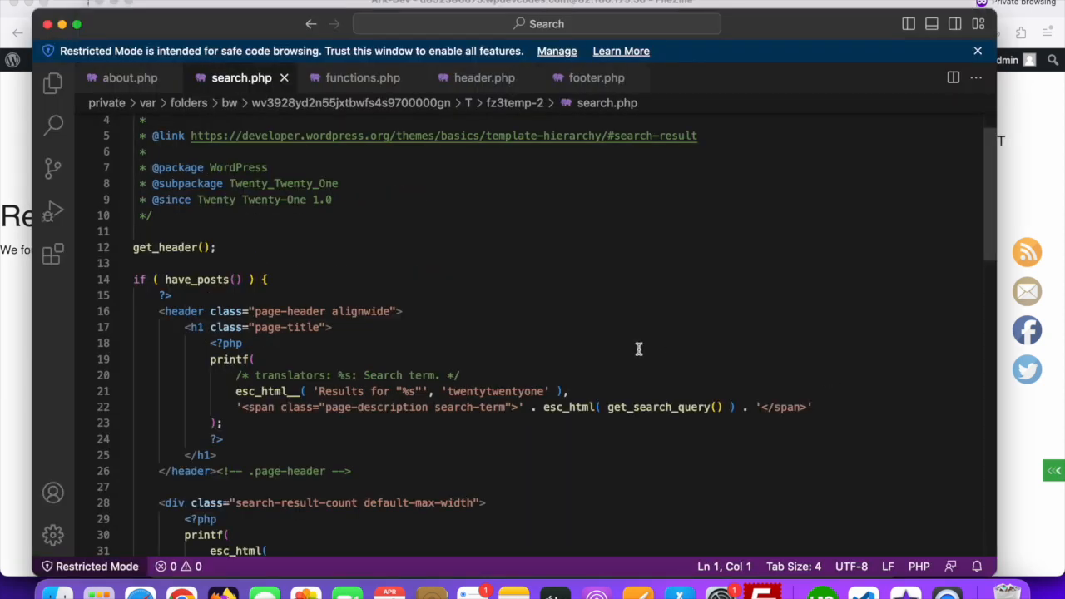
scroll(up, 3)
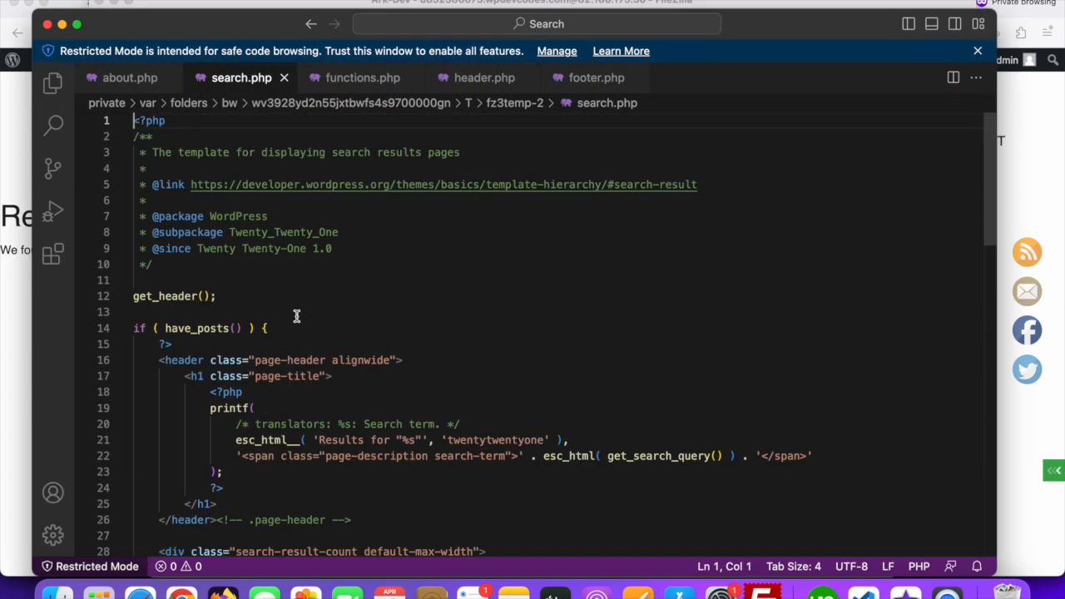
scroll(down, 3)
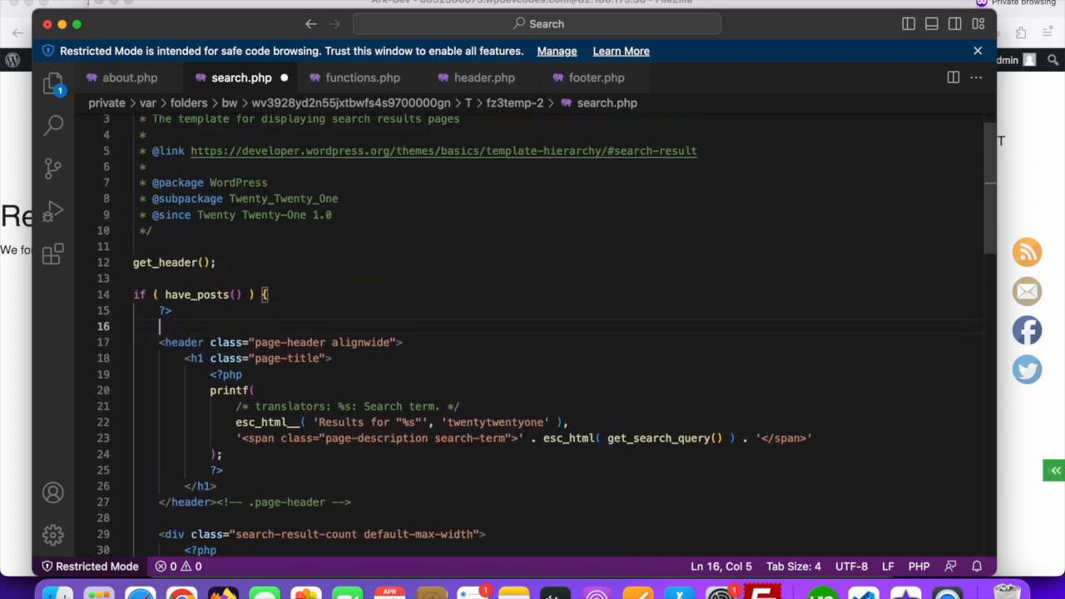
scroll(down, 3)
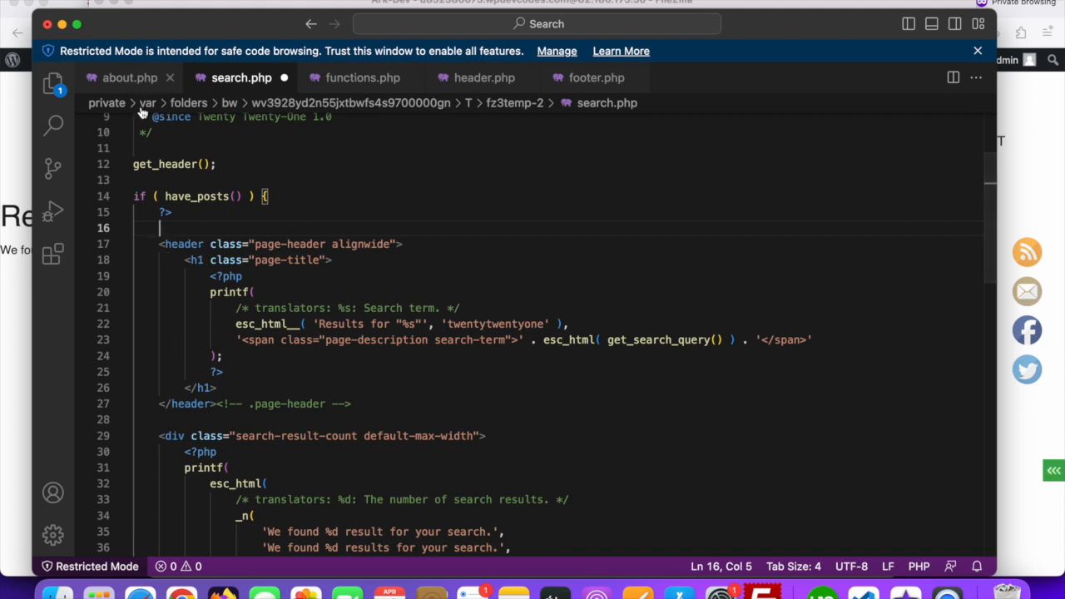
mouse_move(129, 77)
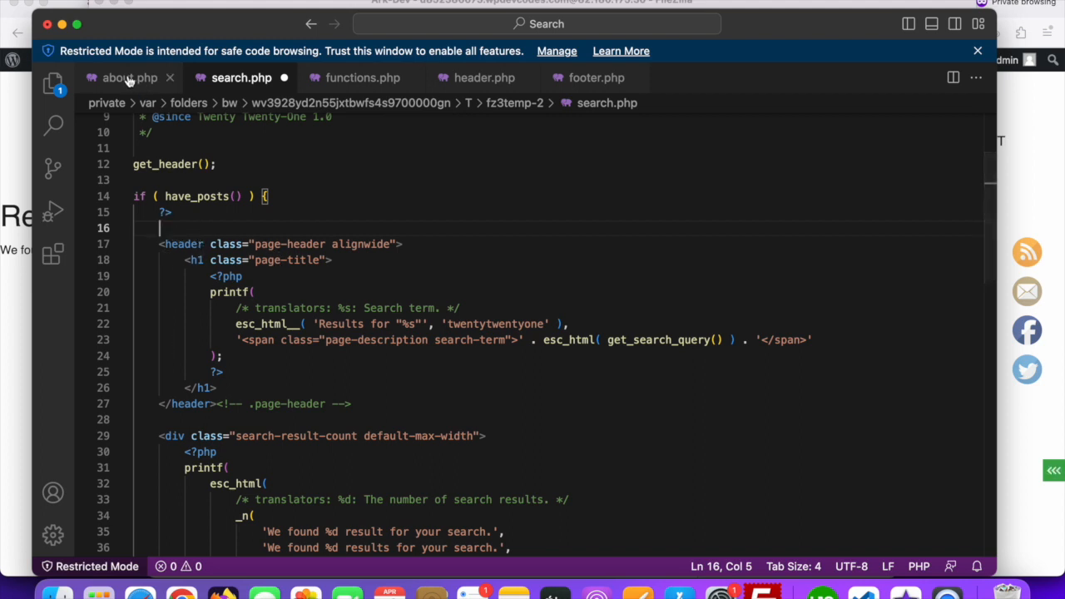
click(129, 77)
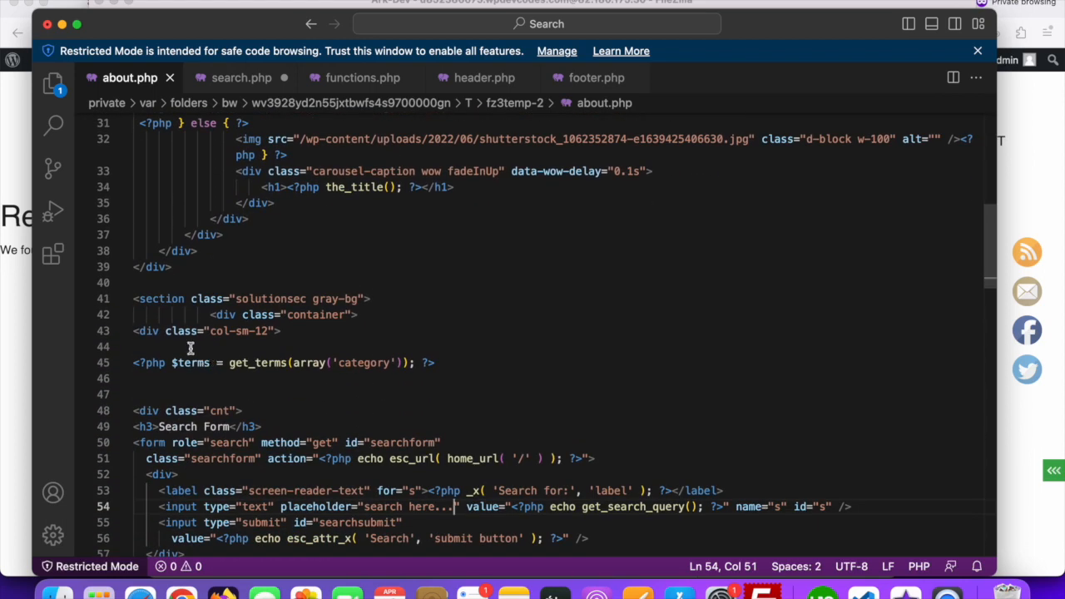
mouse_move(300, 332)
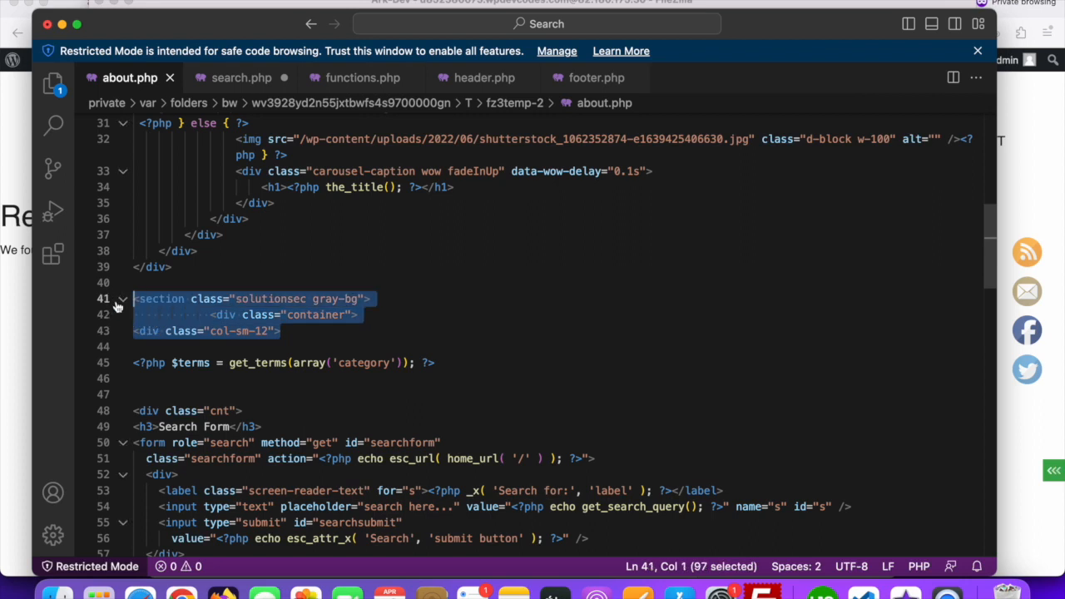
click(241, 77)
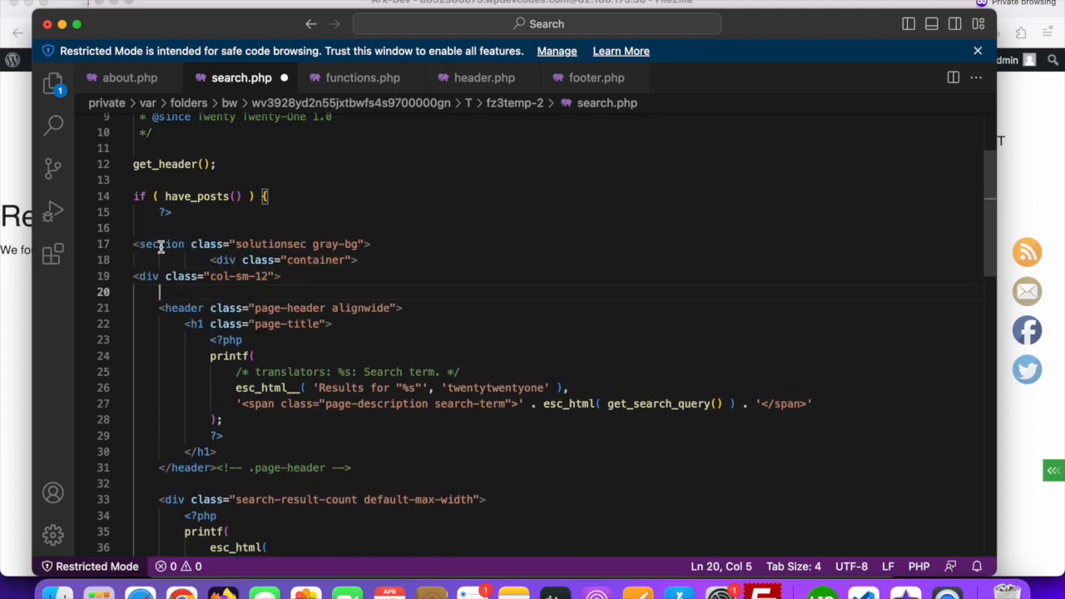
Paste the wrapper into search.php, add ?> and get_footer(), and close with </div></div></section>.
scroll(down, 3)
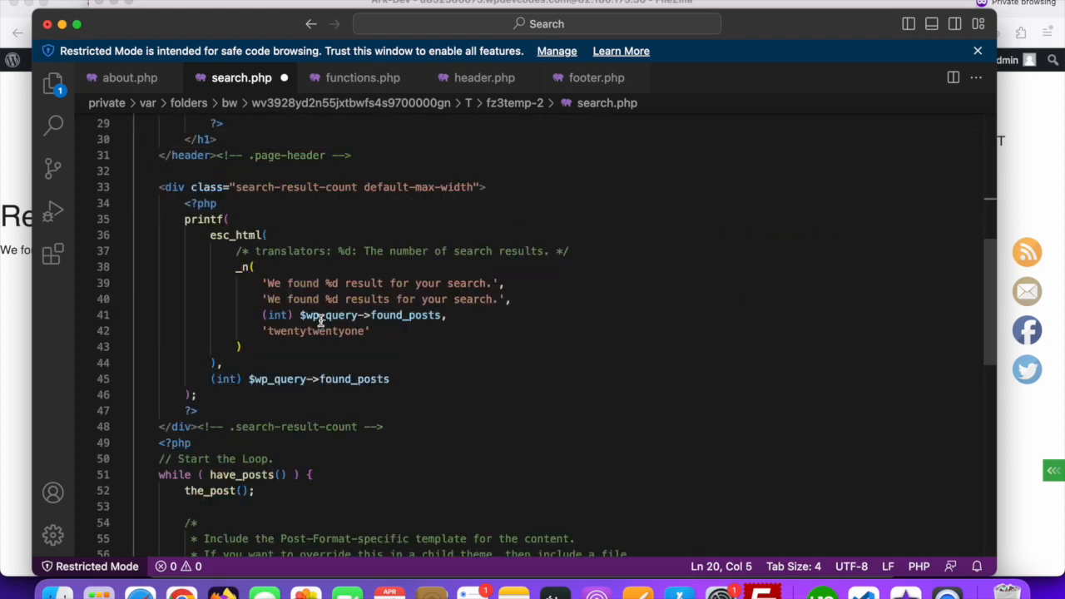
scroll(down, 3)
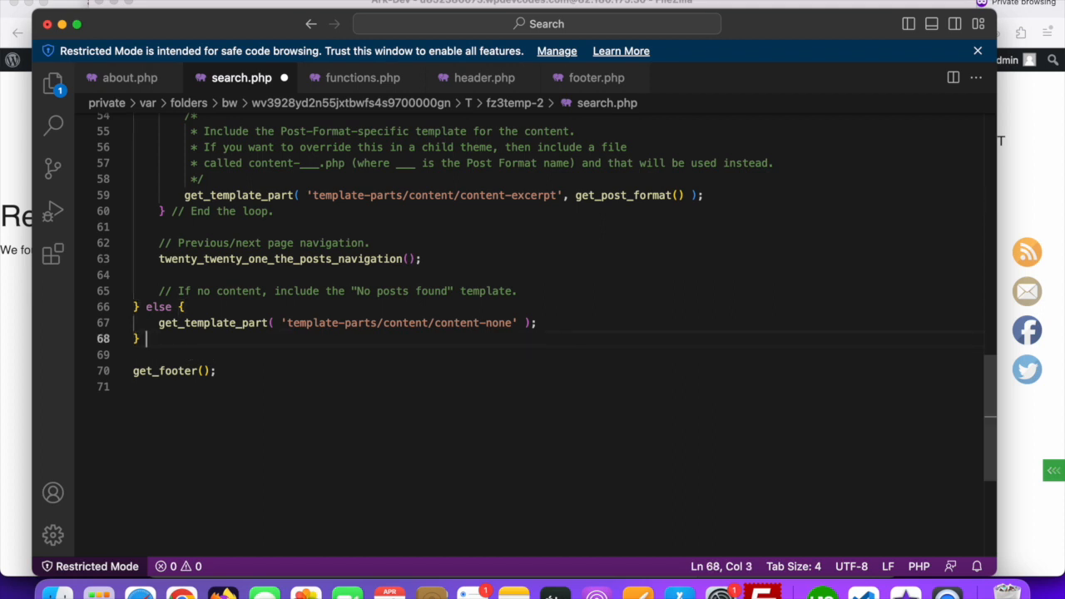
text(?>)
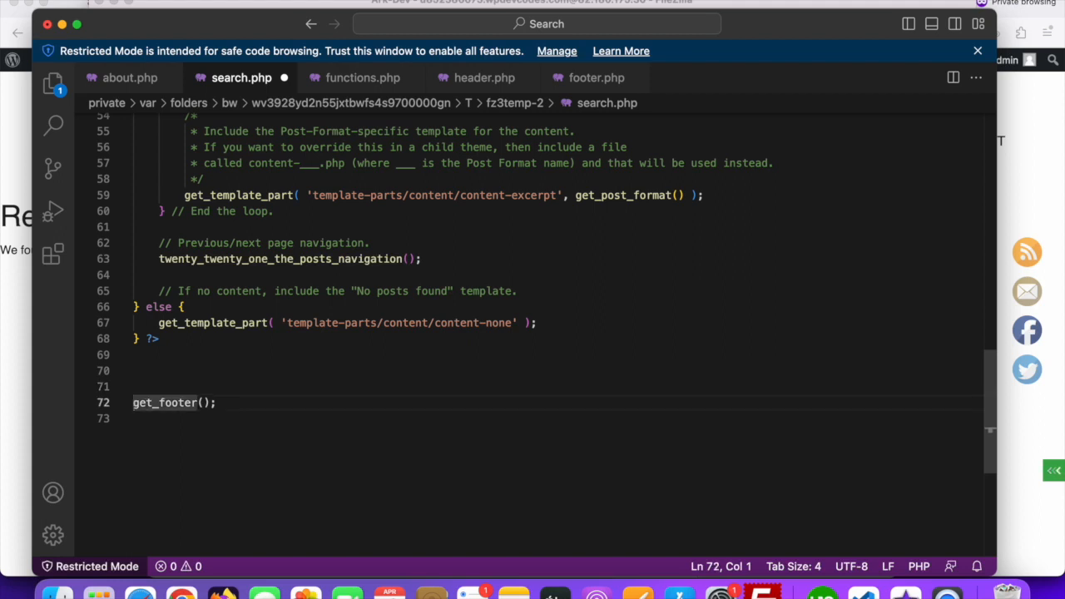
text(<?php)
click(557, 371)
text(</)
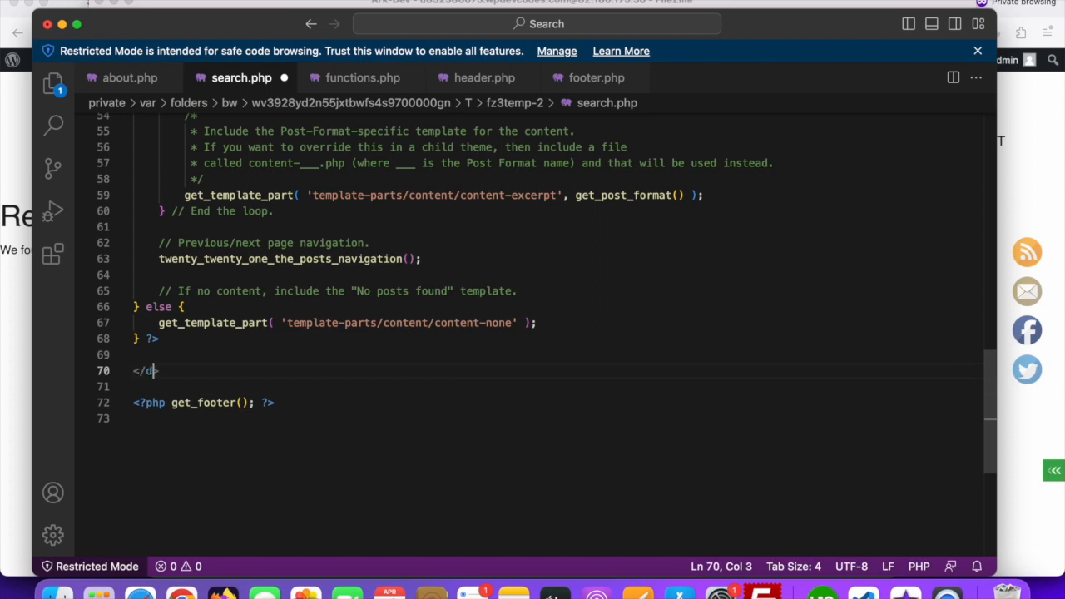
text(iv>)
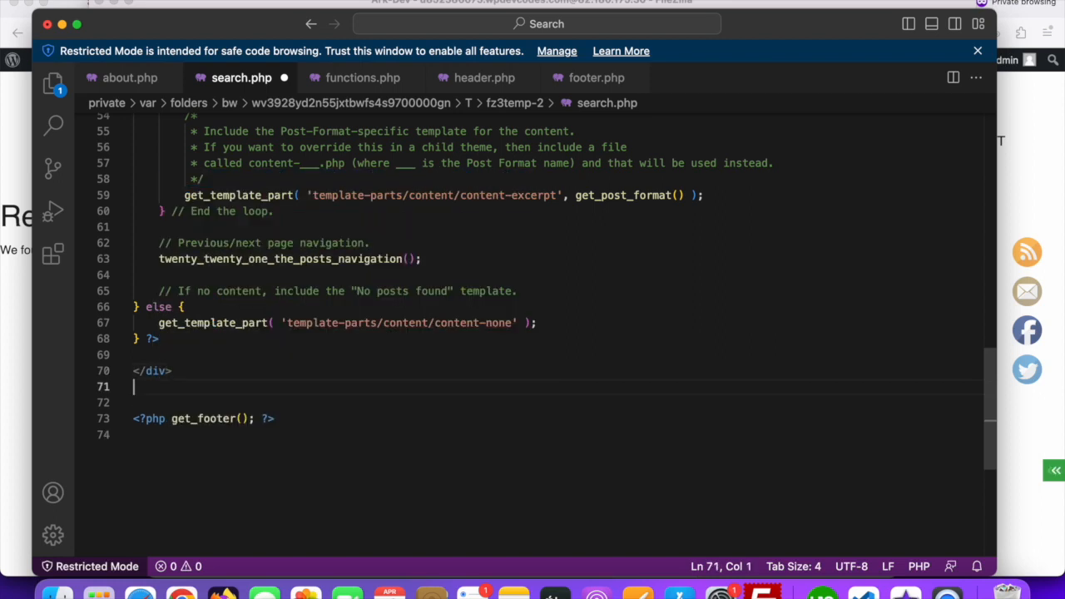
text(</div>)
text(<>)
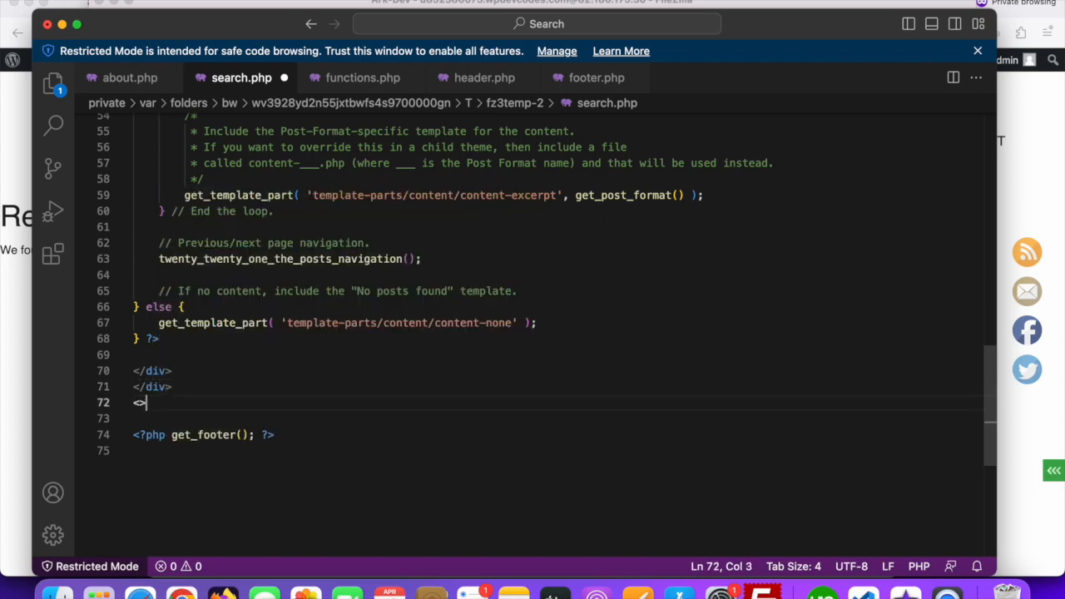
text(/section)
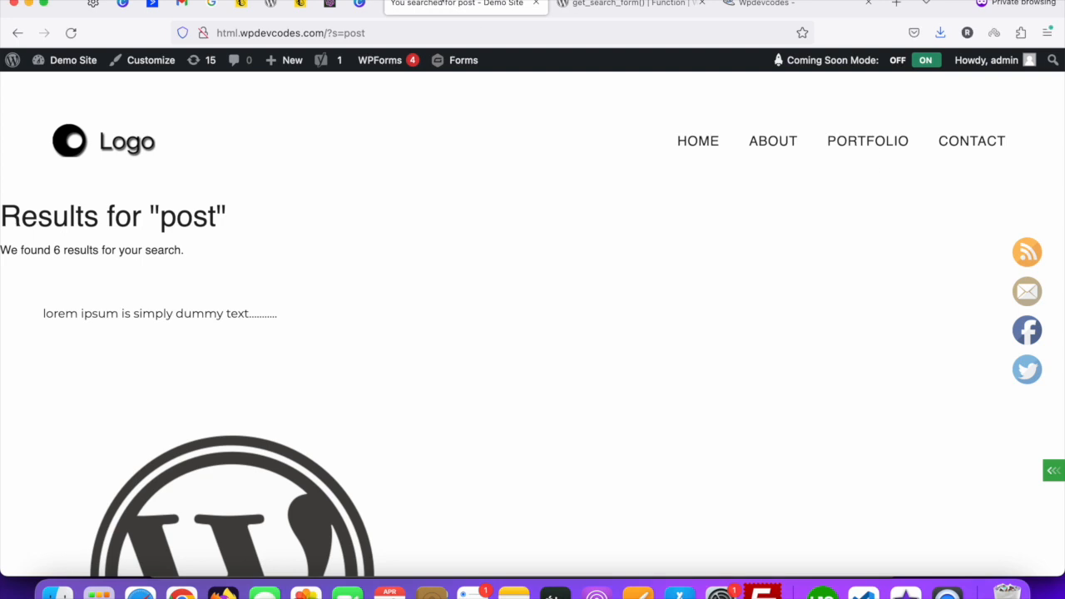
mouse_move(396, 53)
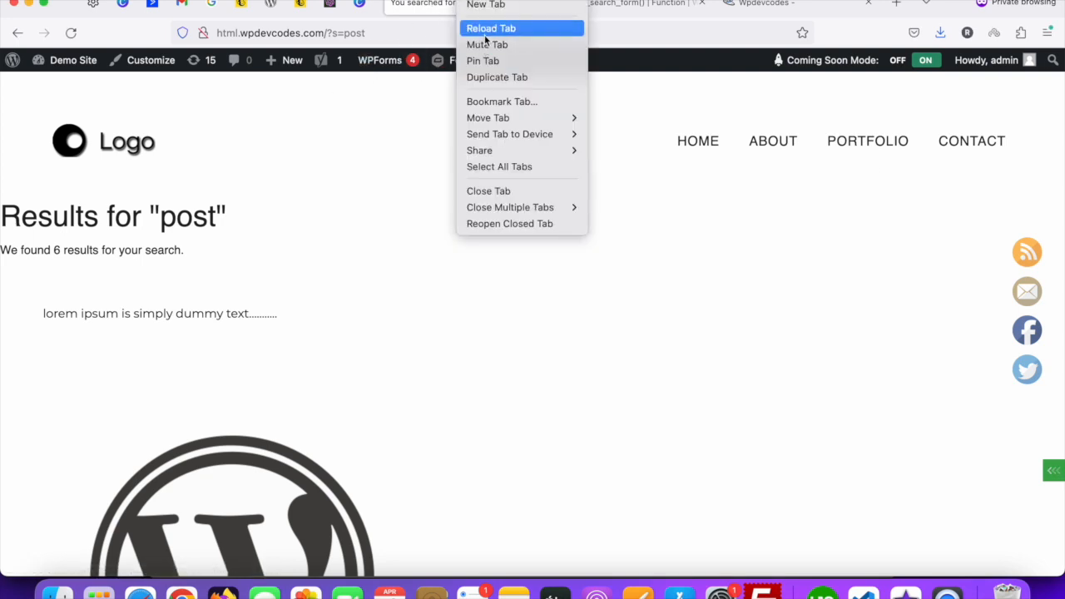
Reload the 'post' results tab and scroll through the new gray, padded layout.
click(491, 28)
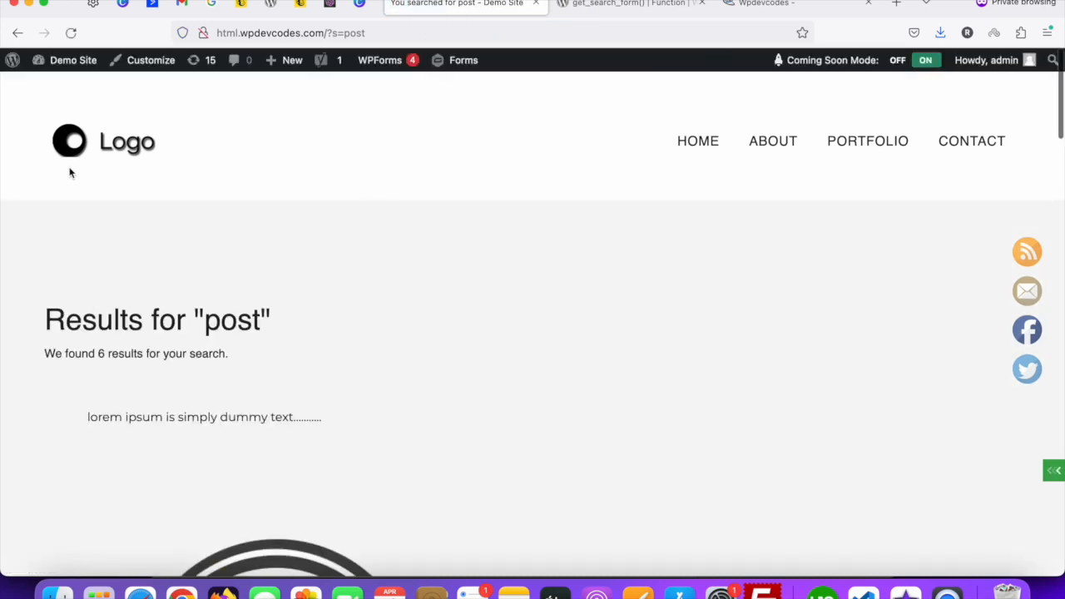
scroll(down, 3)
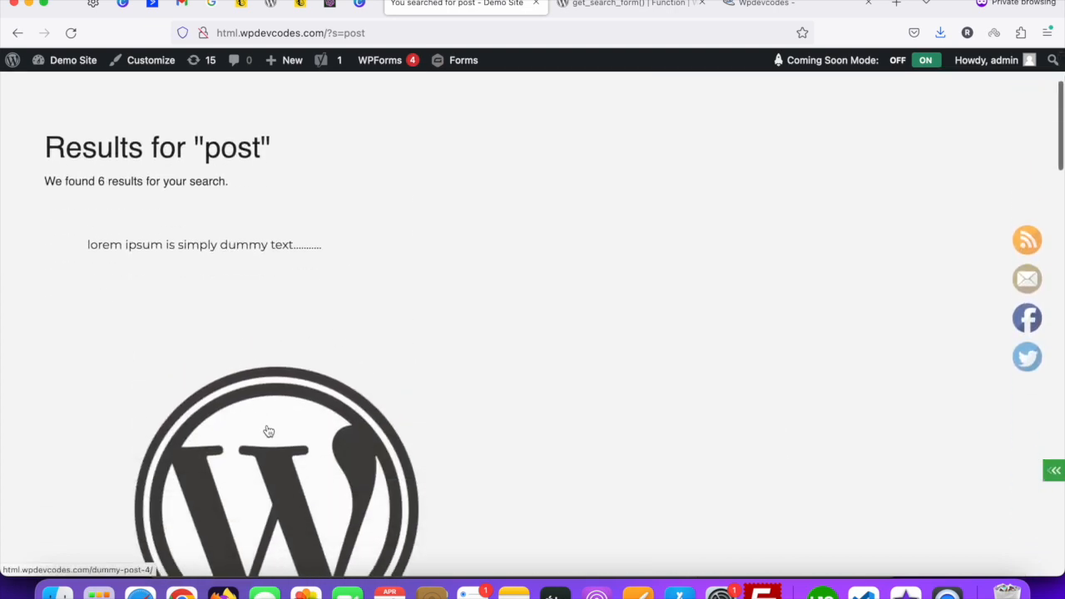
scroll(down, 3)
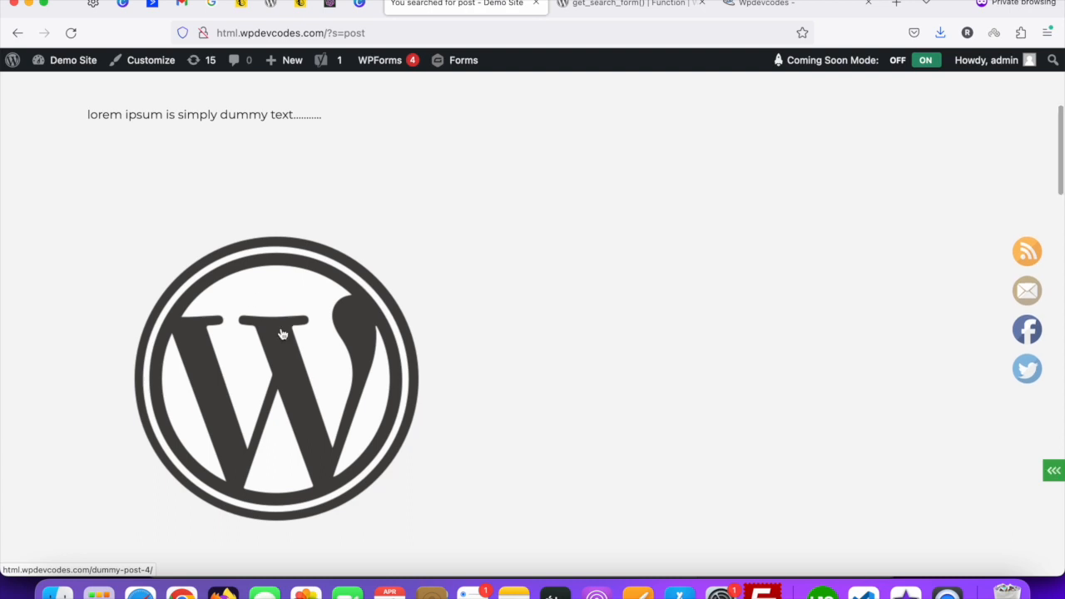
scroll(down, 3)
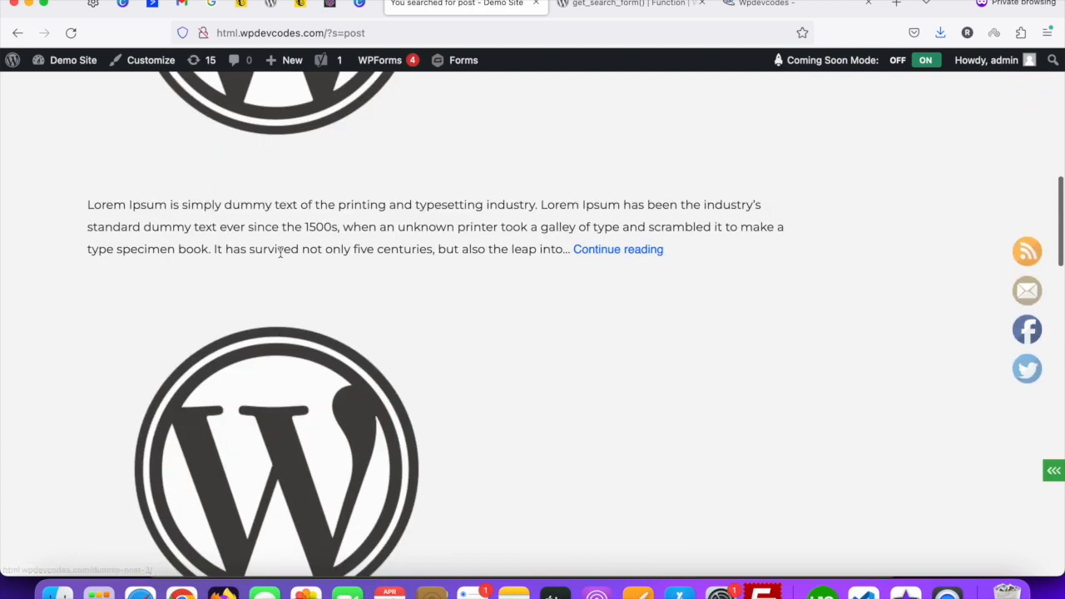
scroll(down, 3)
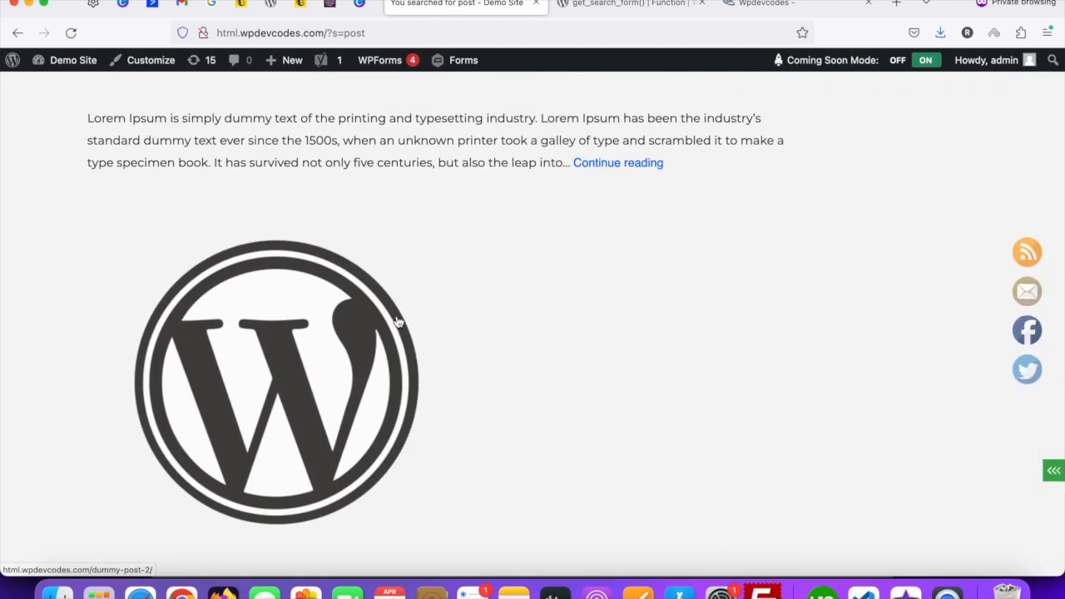
scroll(down, 3)
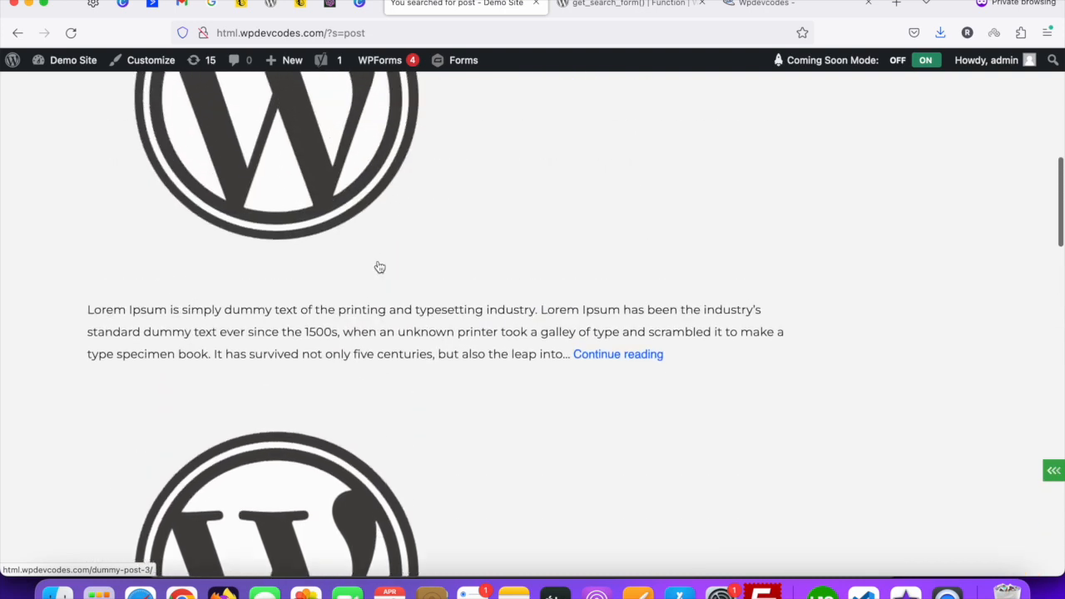
Navigate back and forward between the results page and the About page search form.
click(19, 33)
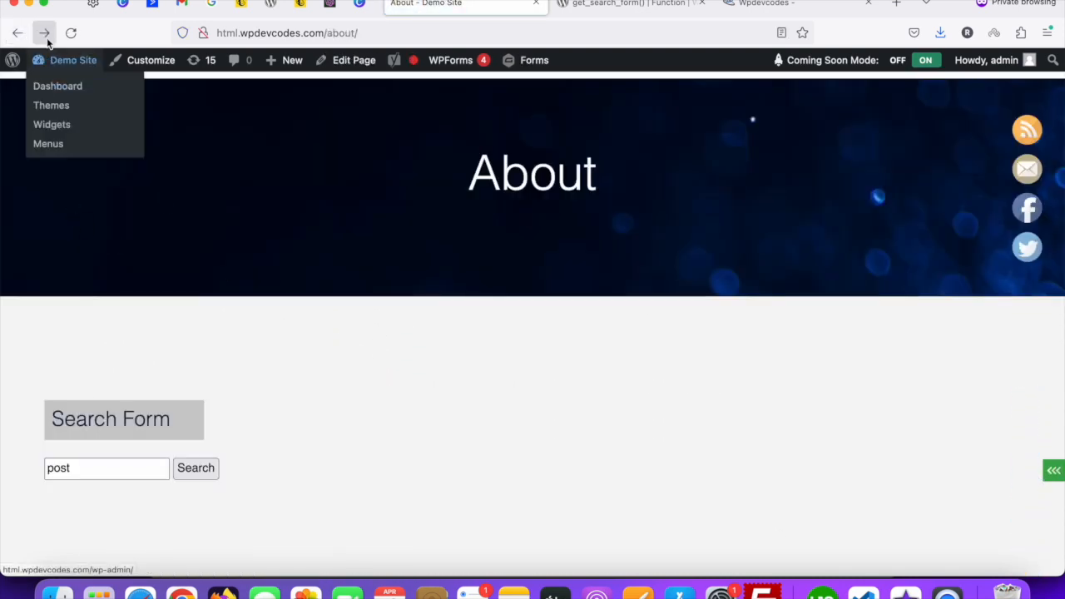
click(196, 468)
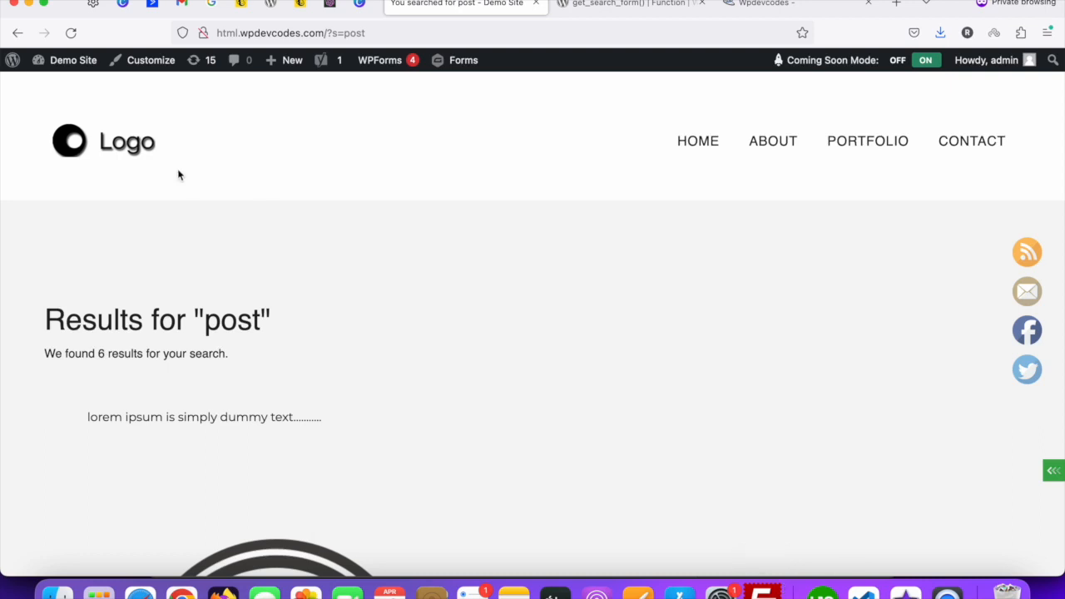
click(772, 140)
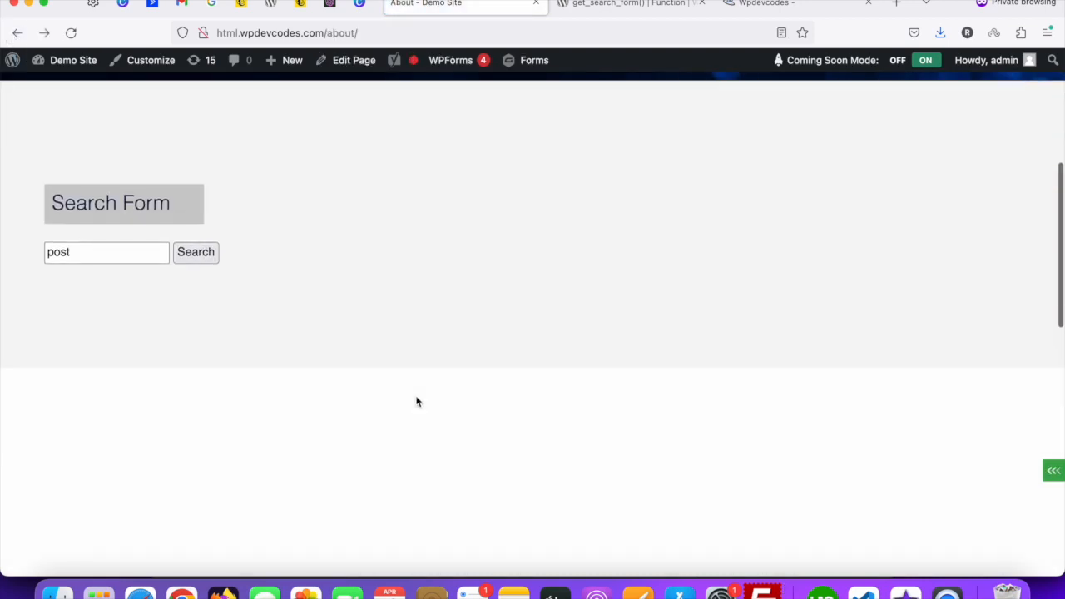